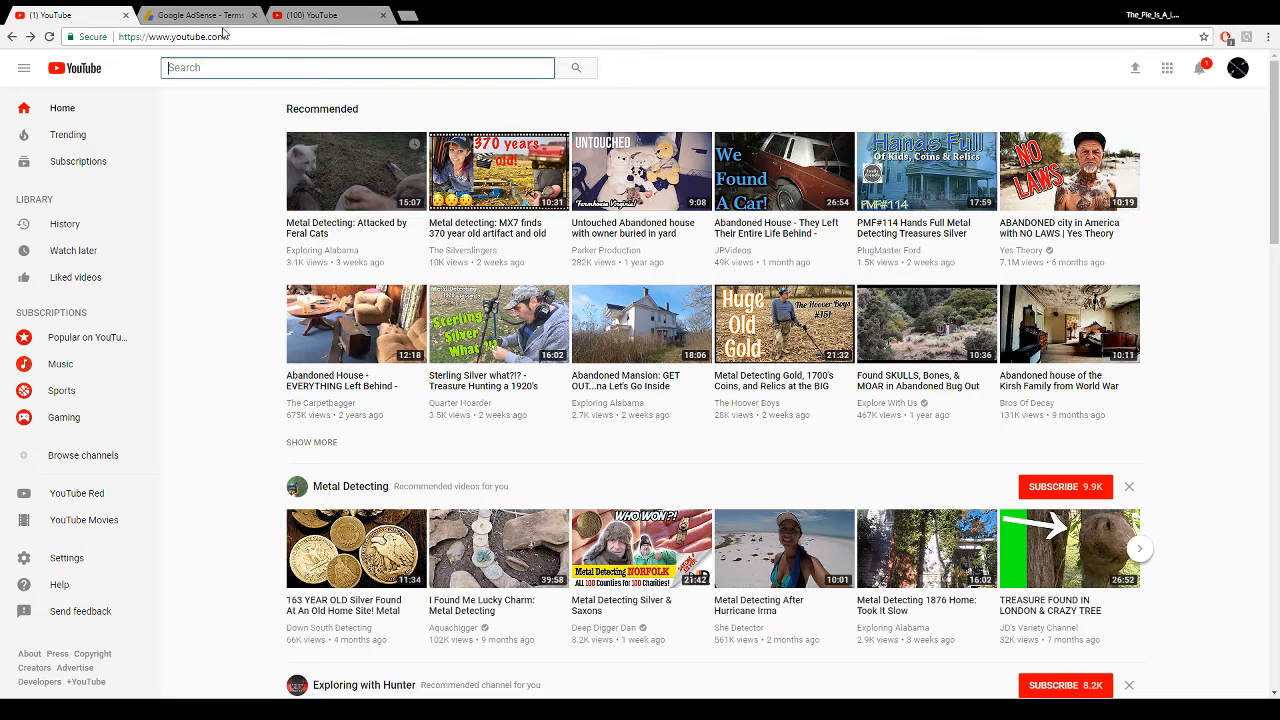
mouse_move(1265, 33)
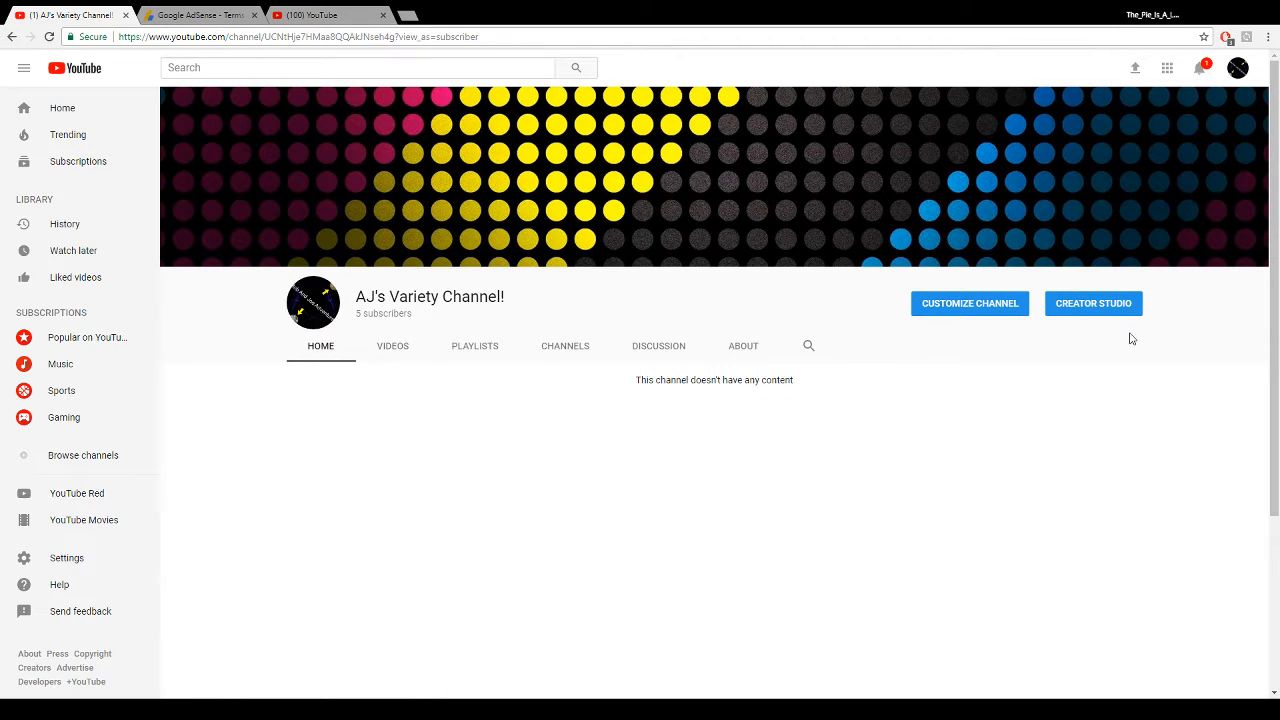
Check the empty channel's Videos tab, then go back to its Home tab.
click(392, 345)
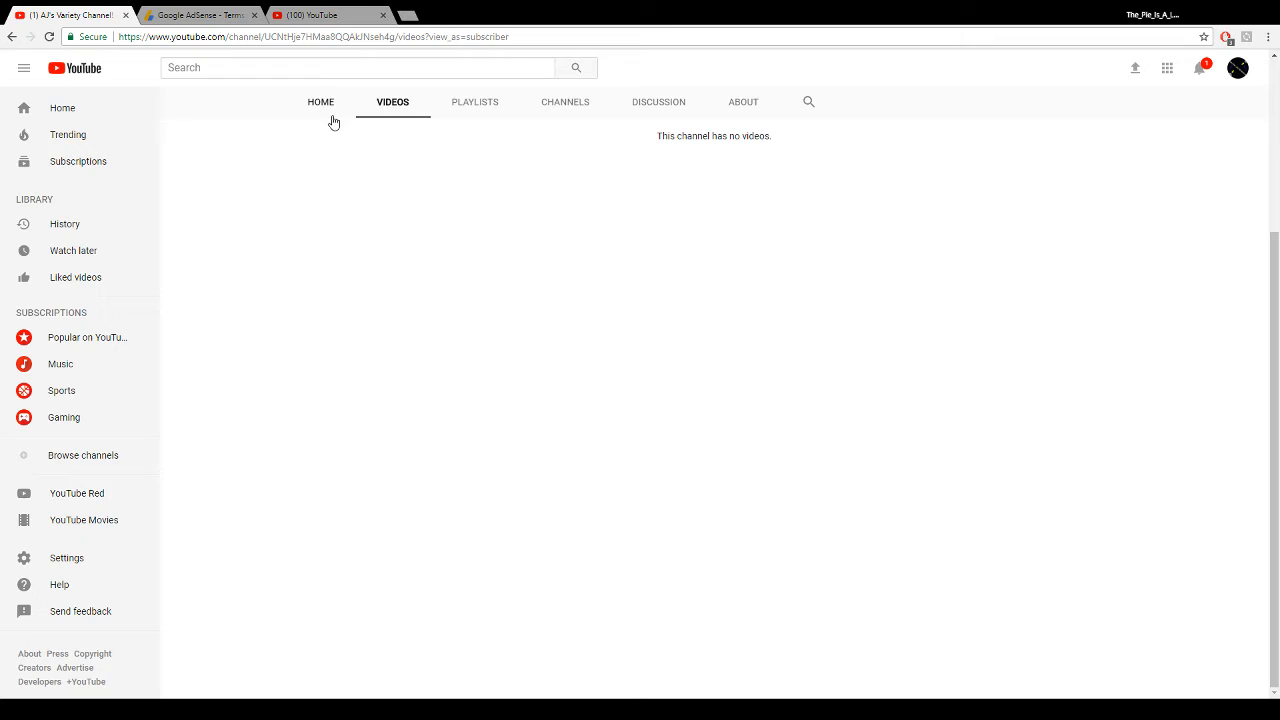
click(320, 101)
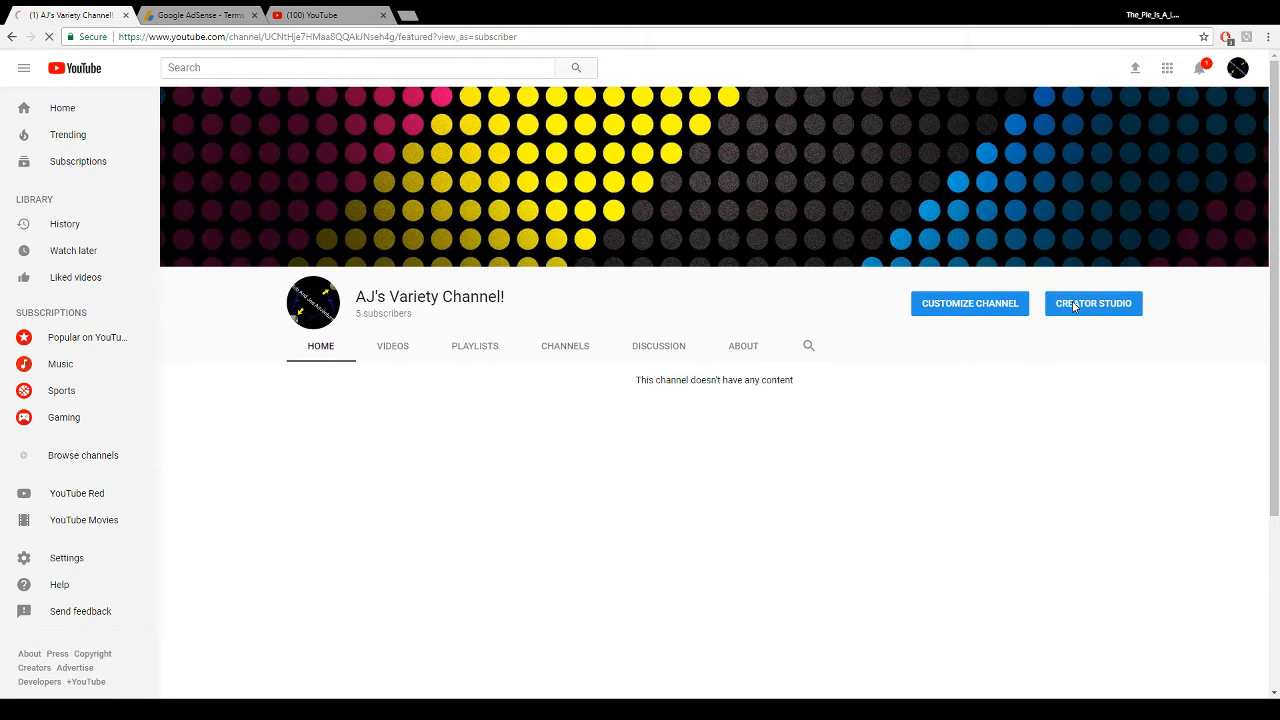
Enable monetization from Creator Studio's Channel > Status and features page.
click(1093, 303)
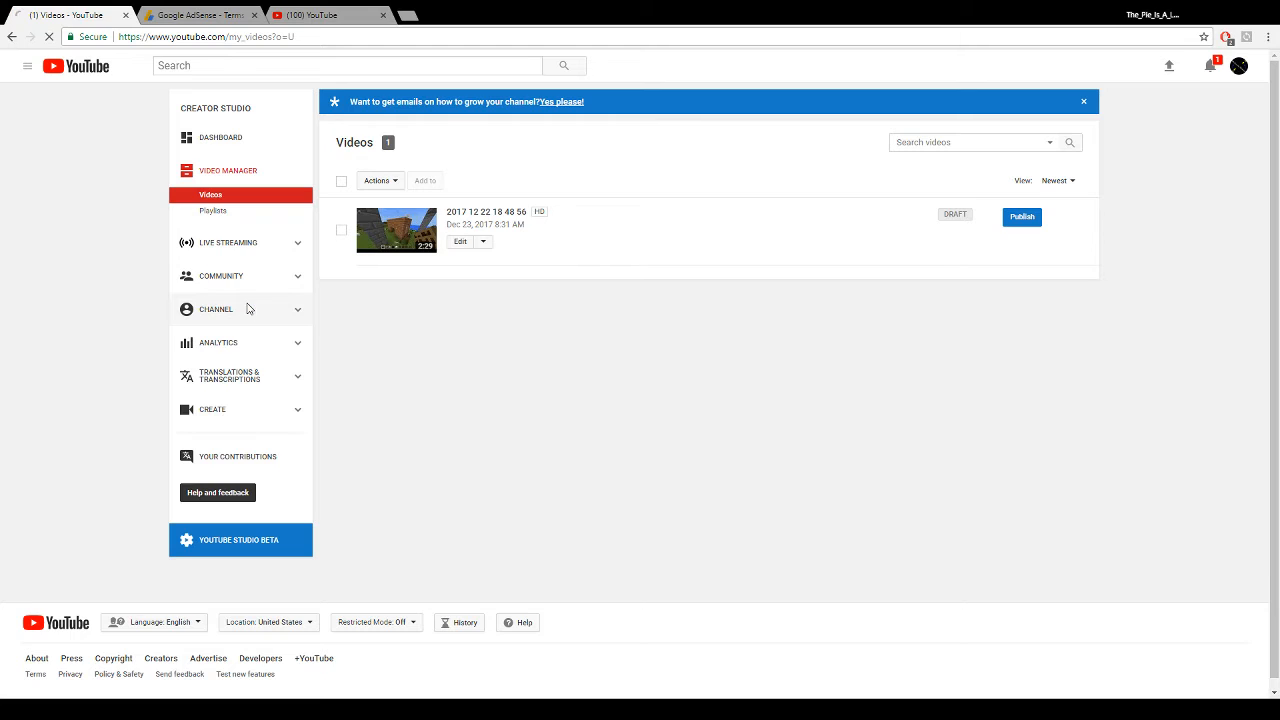
click(216, 309)
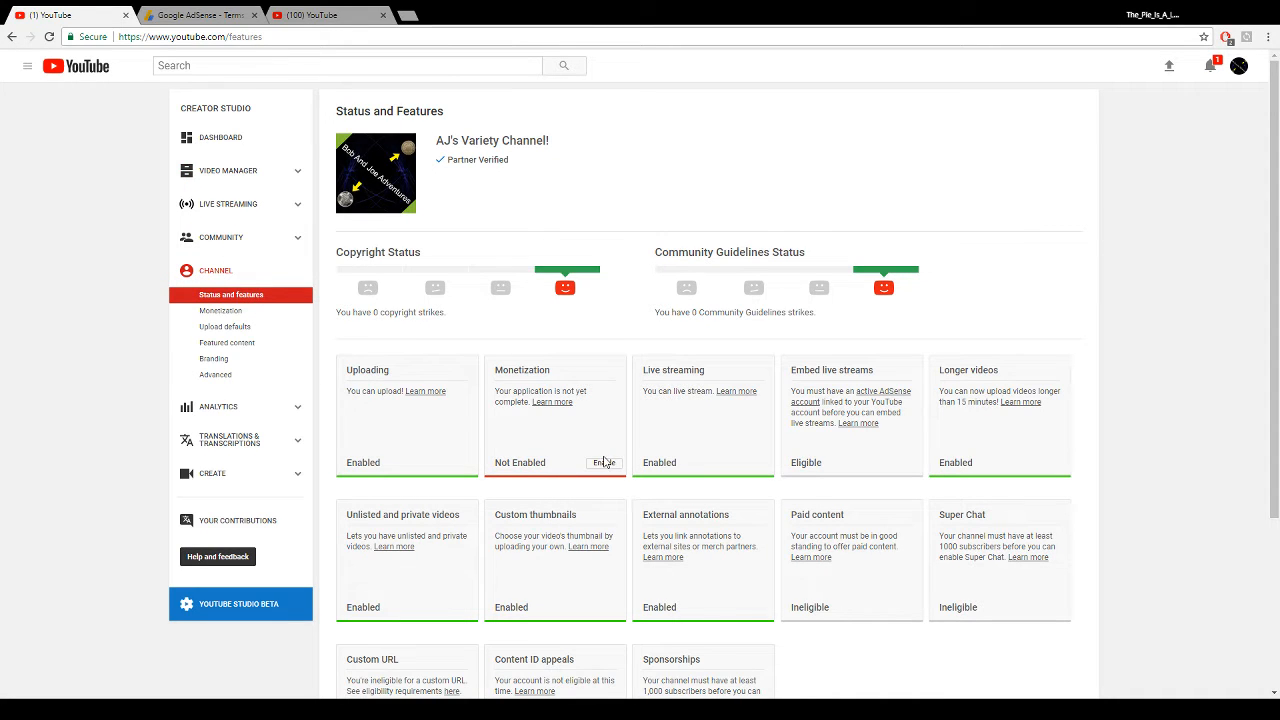
click(221, 310)
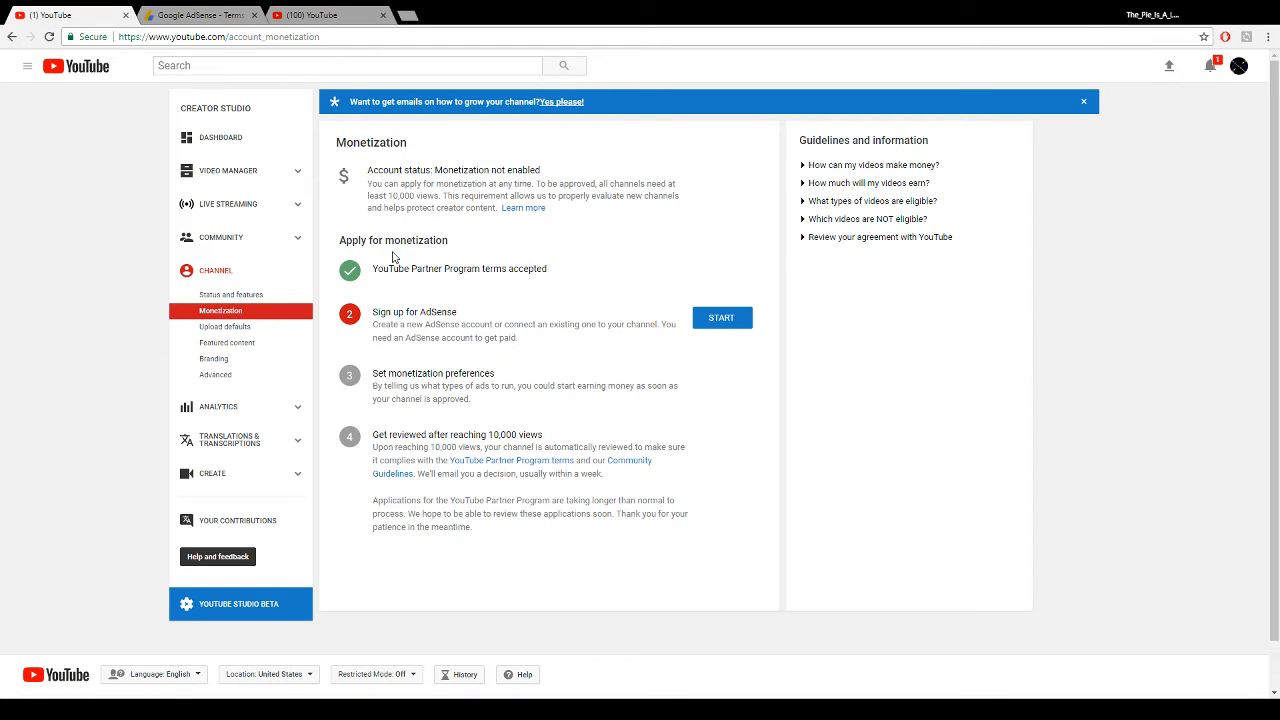
mouse_move(545, 309)
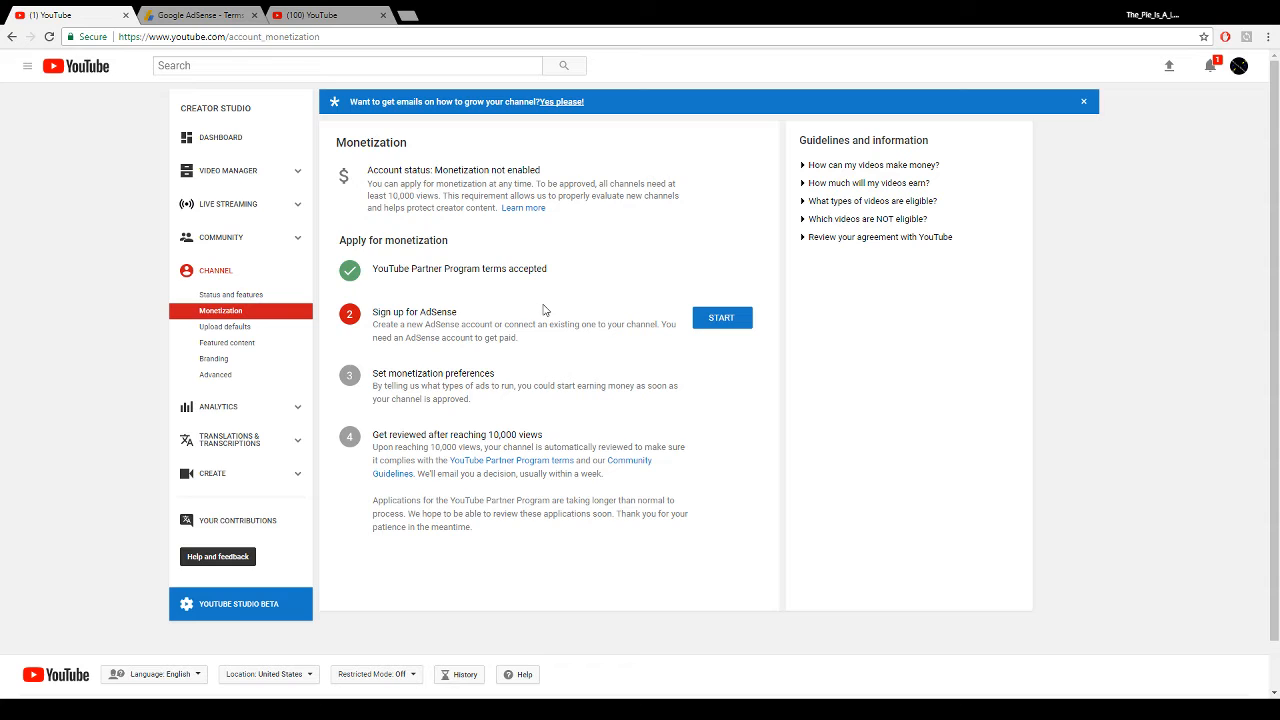
mouse_move(399, 304)
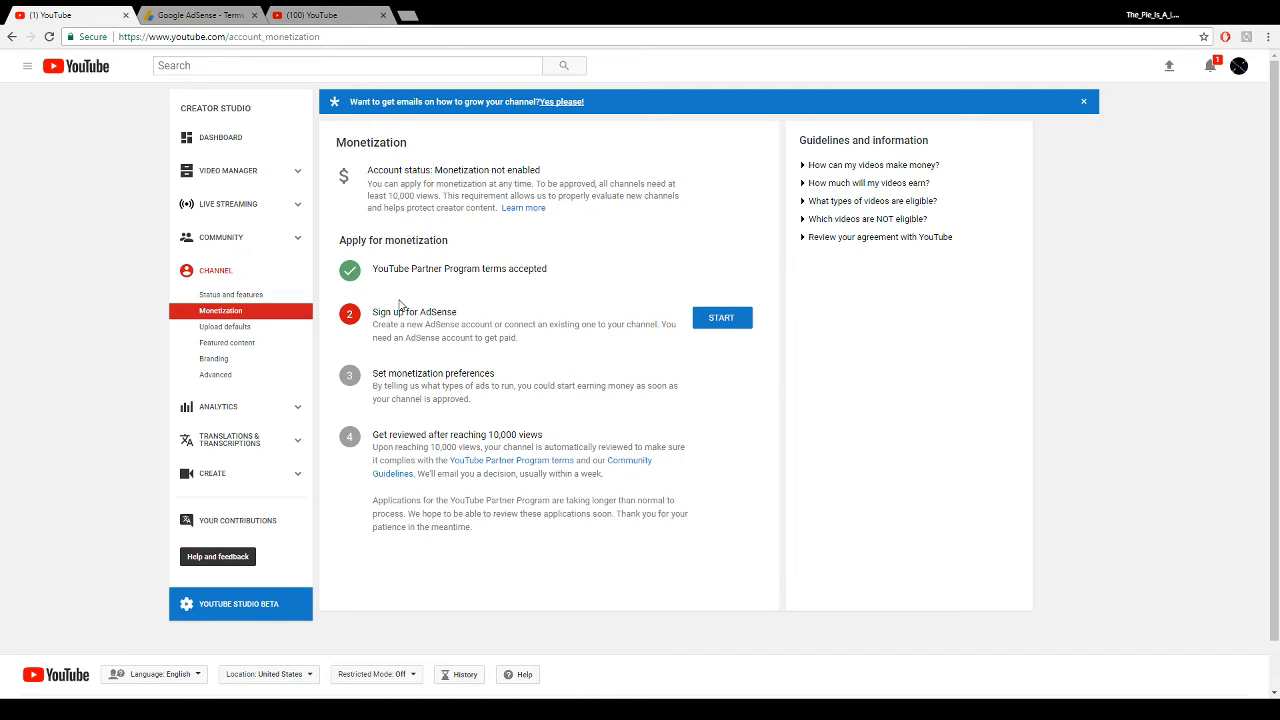
mouse_move(308, 293)
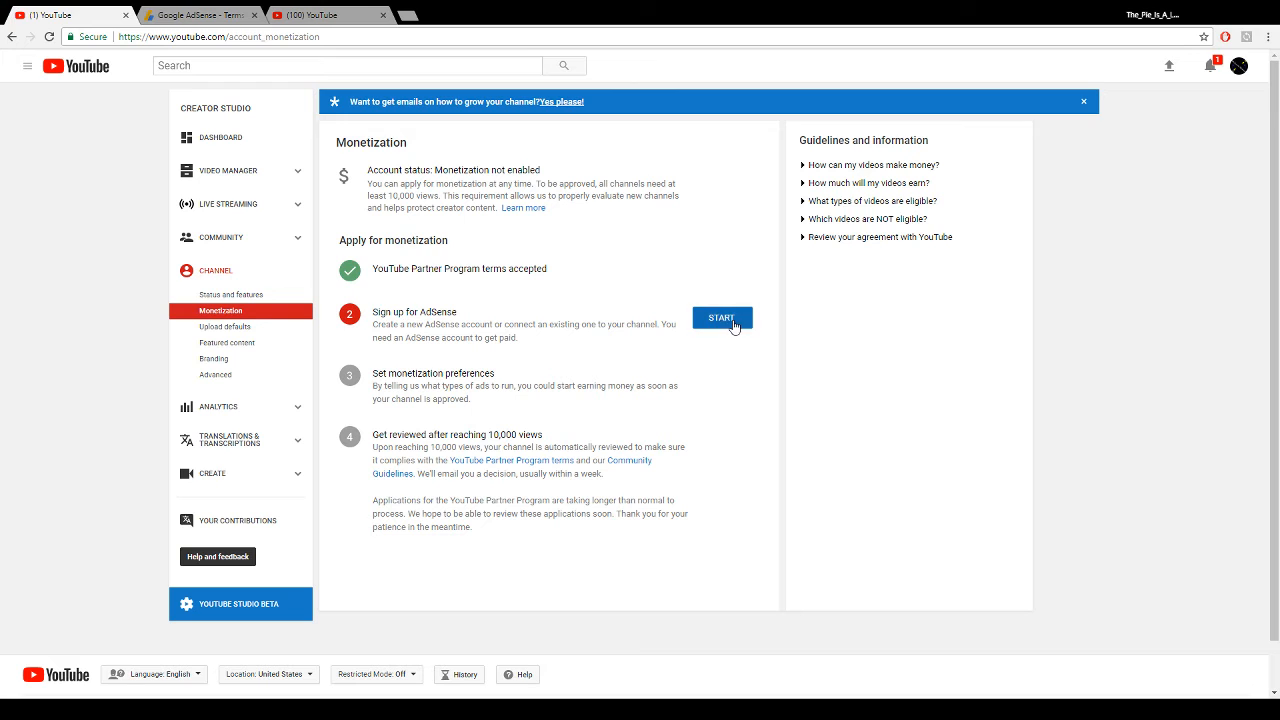
Start AdSense sign-up, pick the channel's account, and accept the association.
click(722, 318)
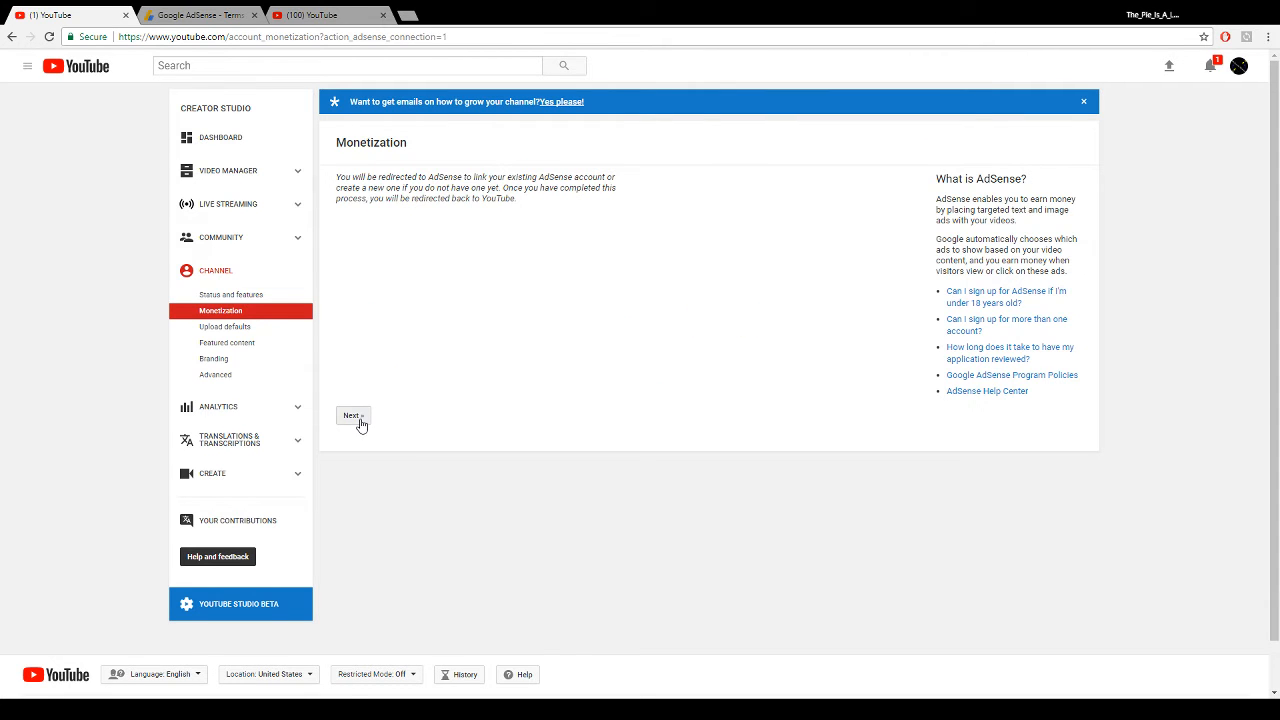
click(352, 415)
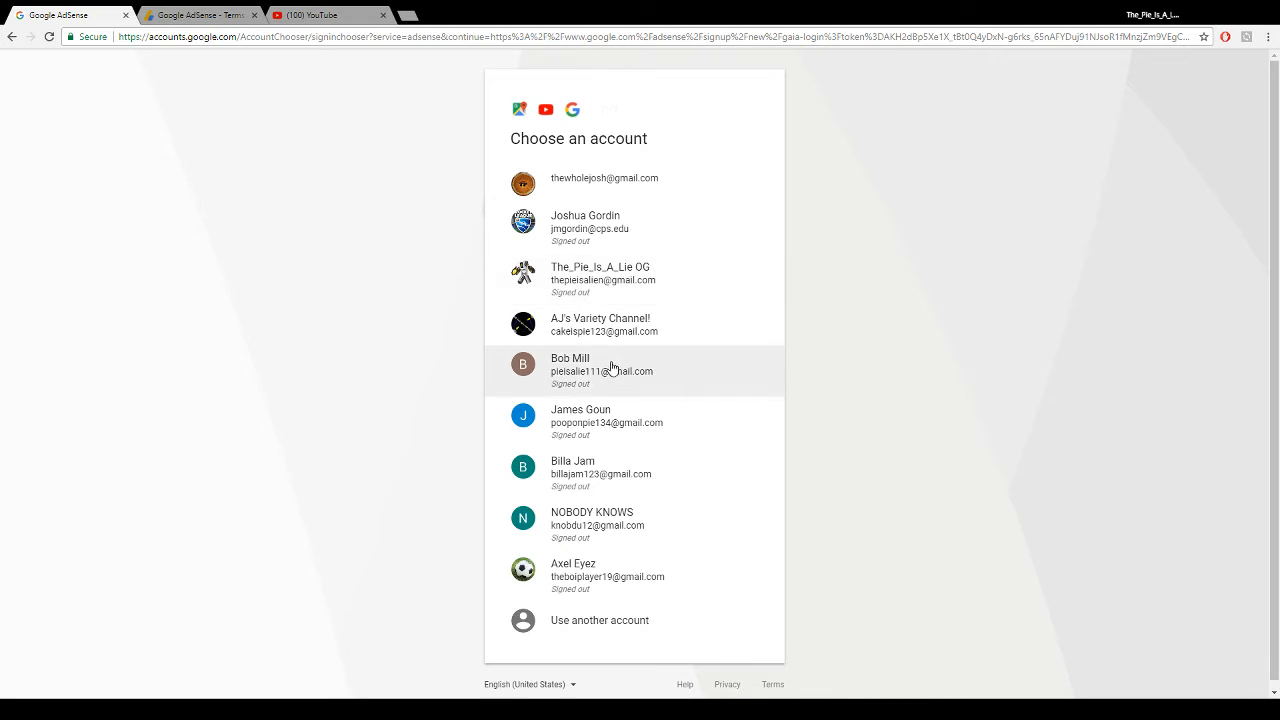
click(600, 324)
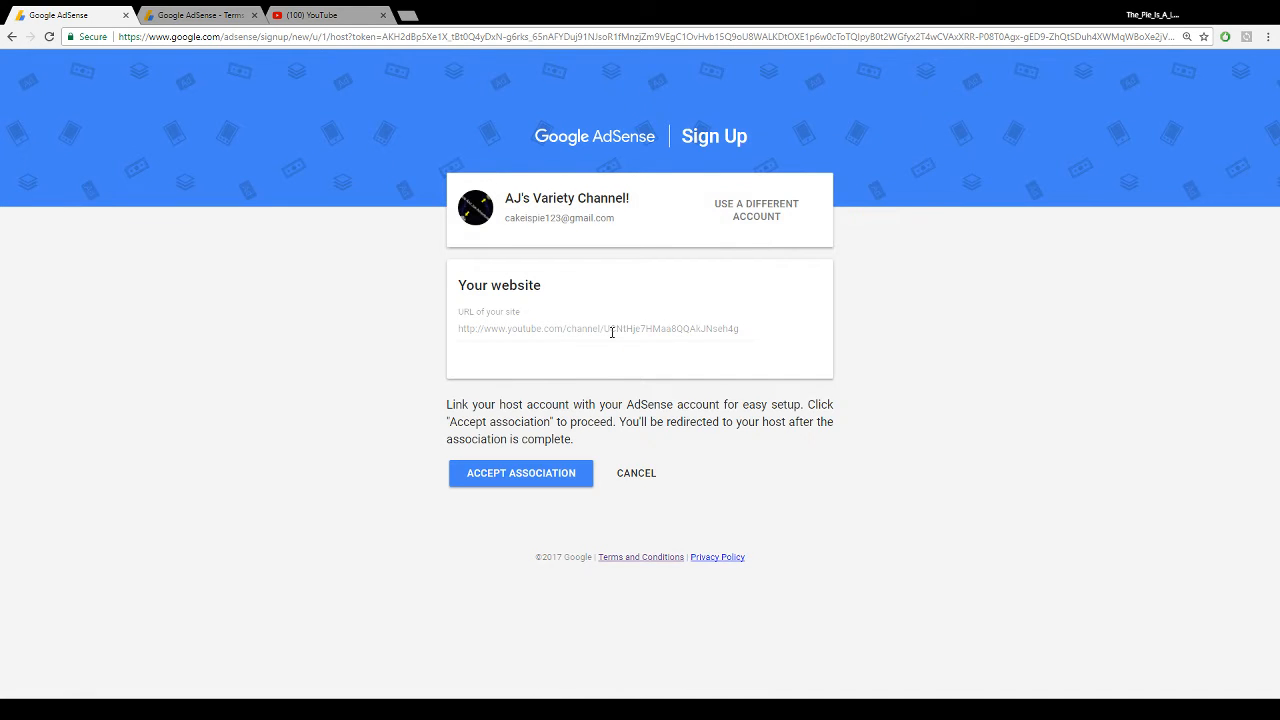
mouse_move(508, 462)
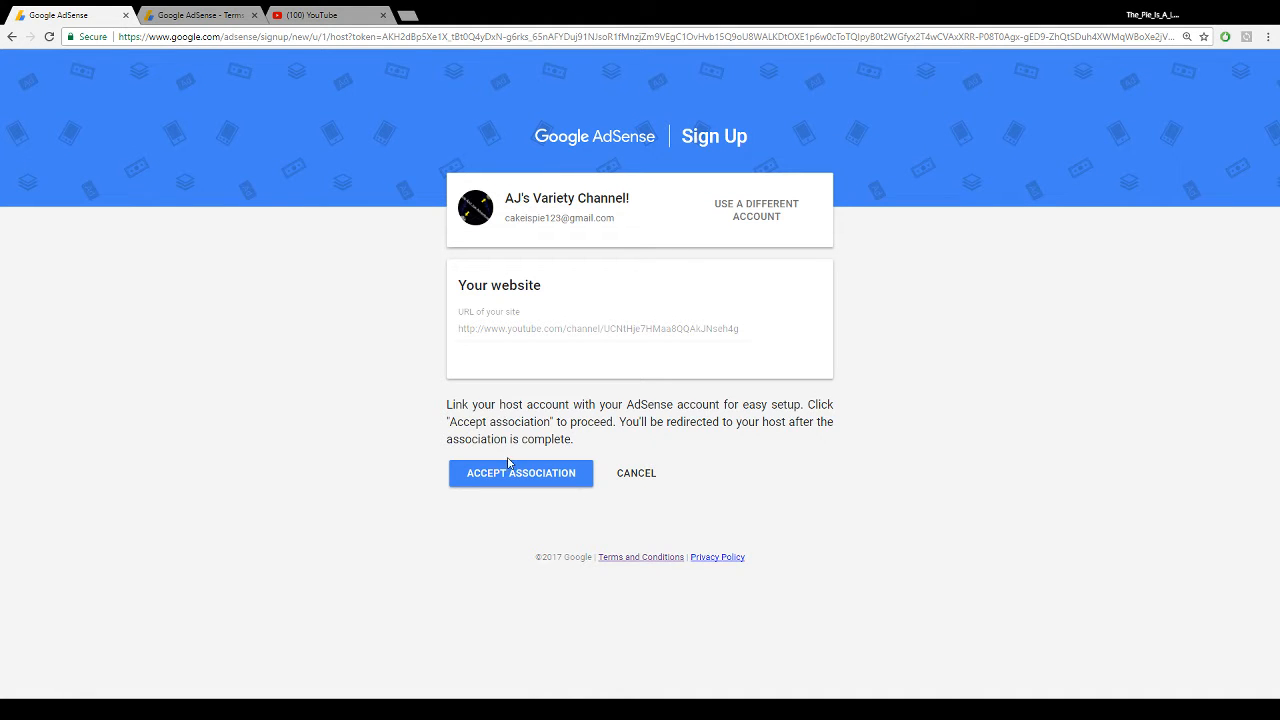
mouse_move(540, 548)
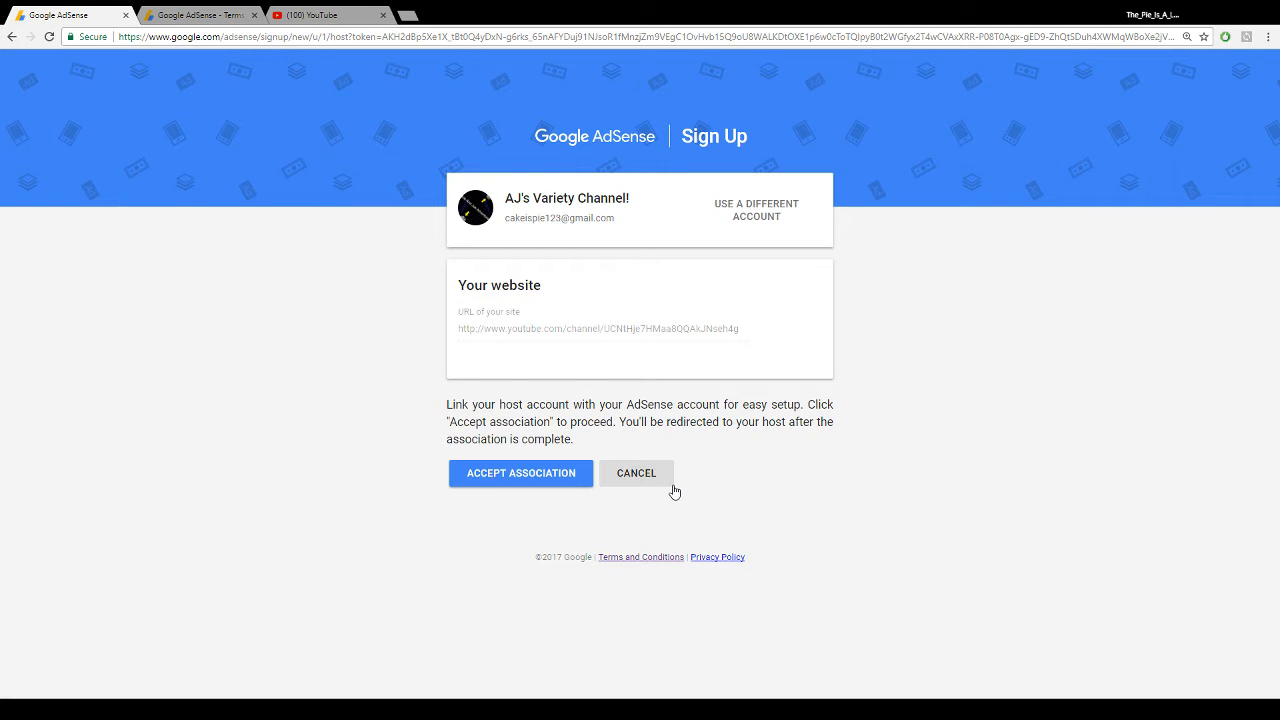
mouse_move(428, 324)
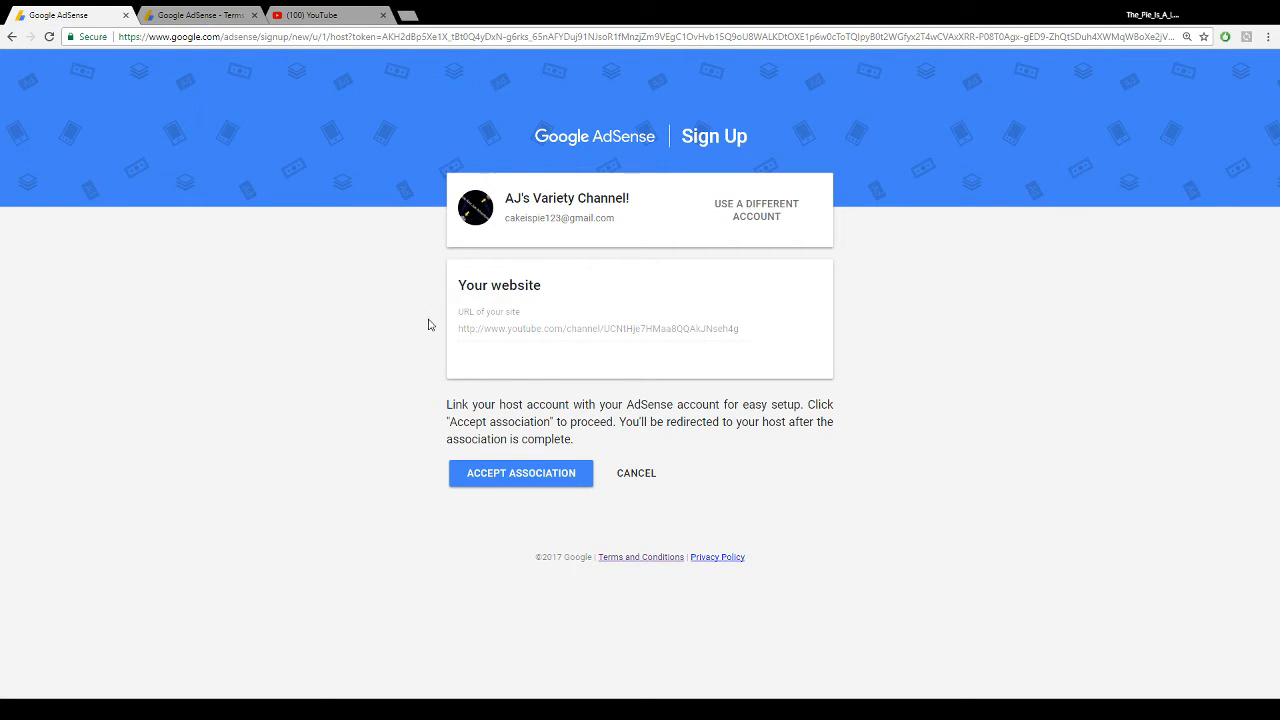
mouse_move(470, 354)
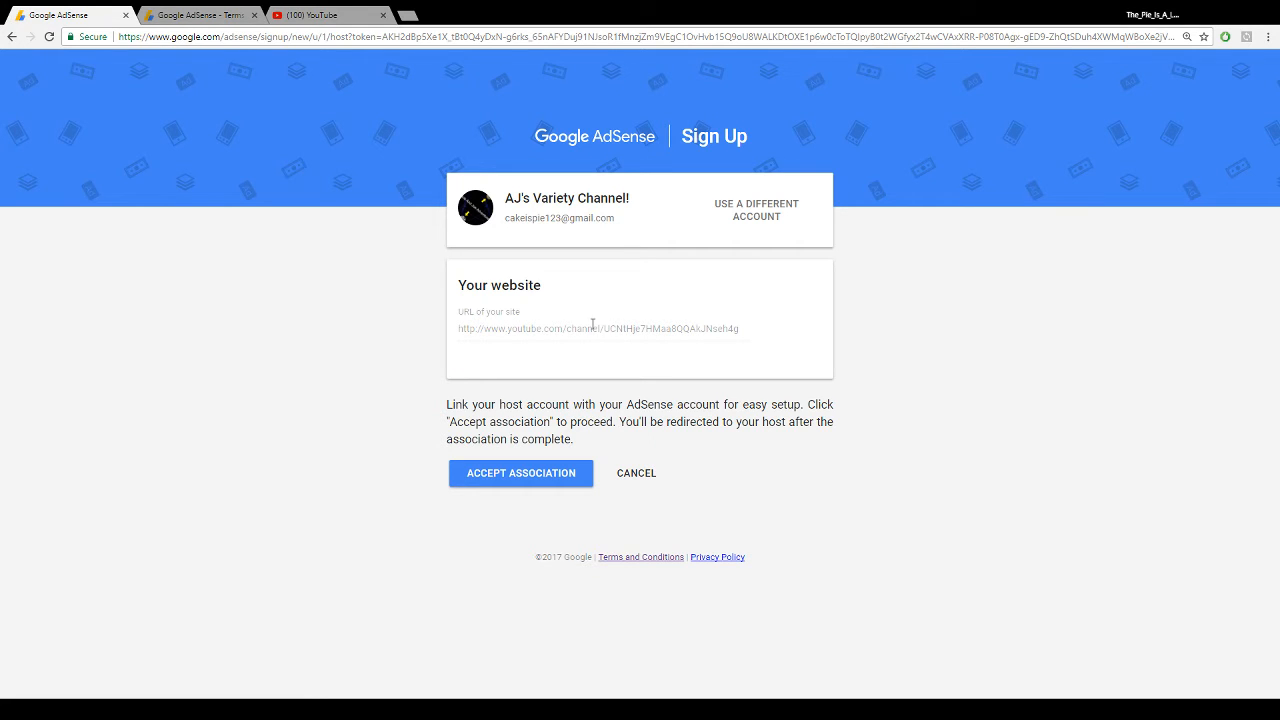
mouse_move(543, 473)
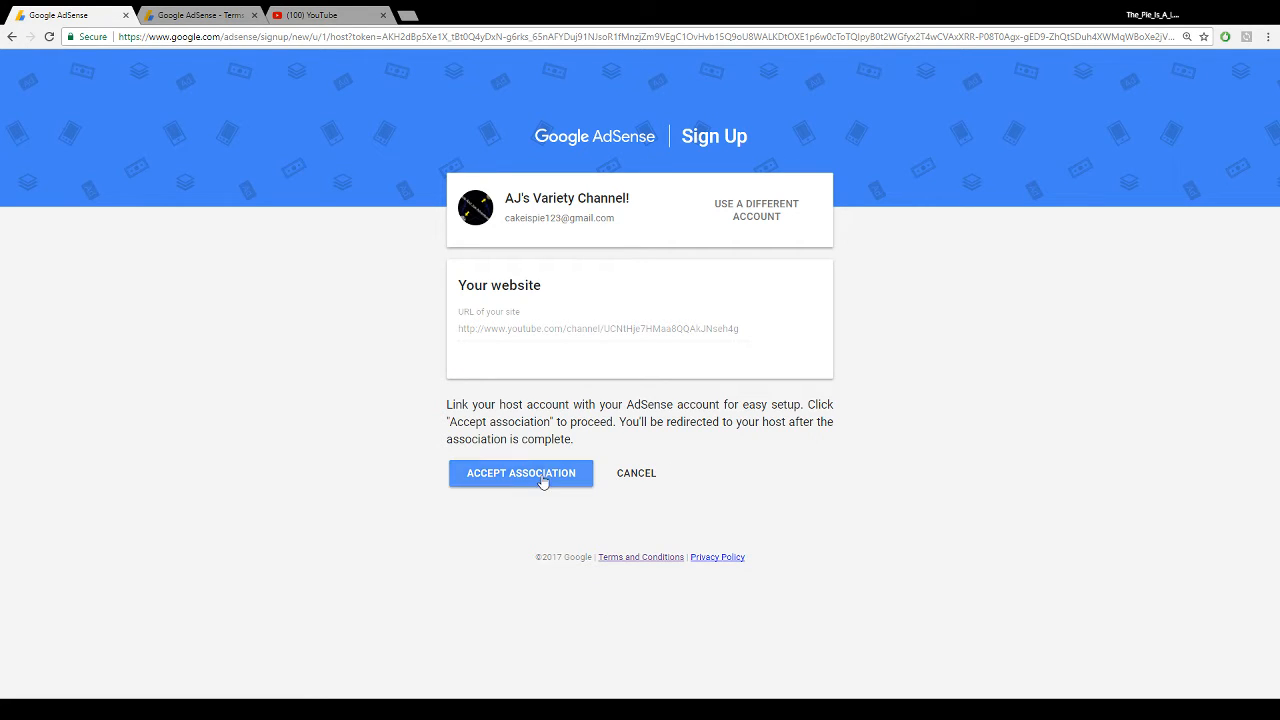
click(520, 473)
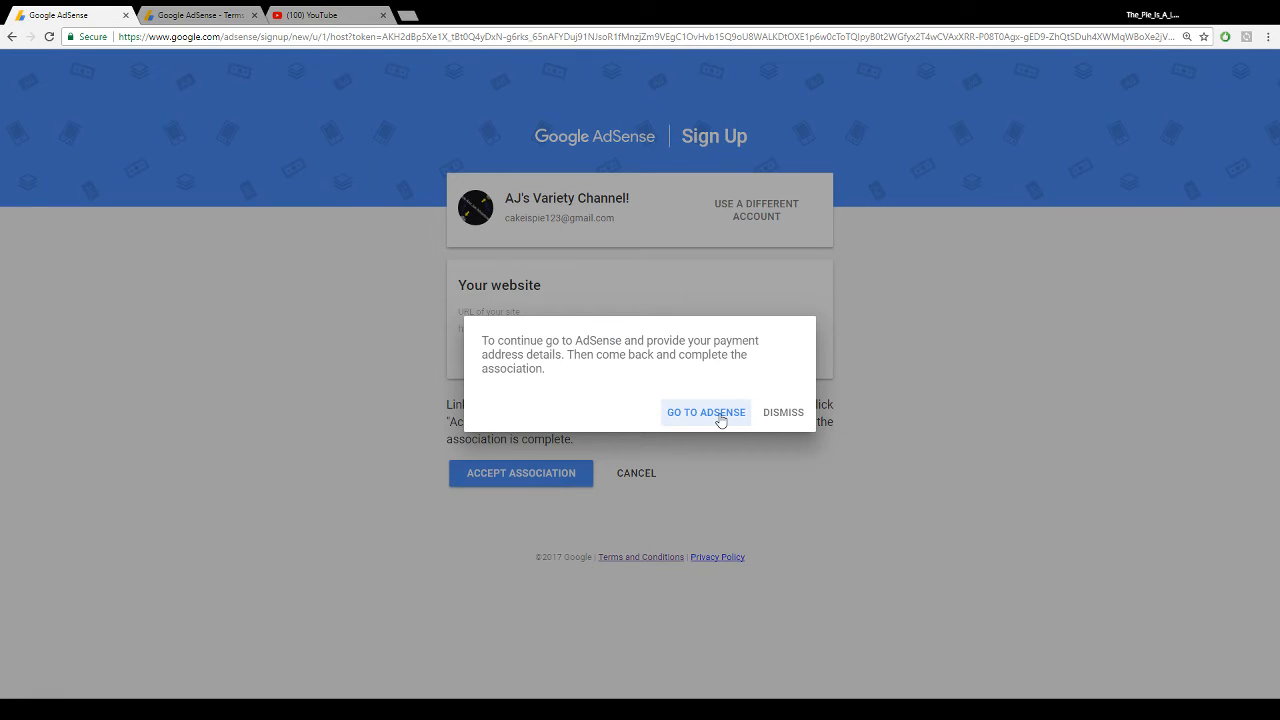
click(705, 412)
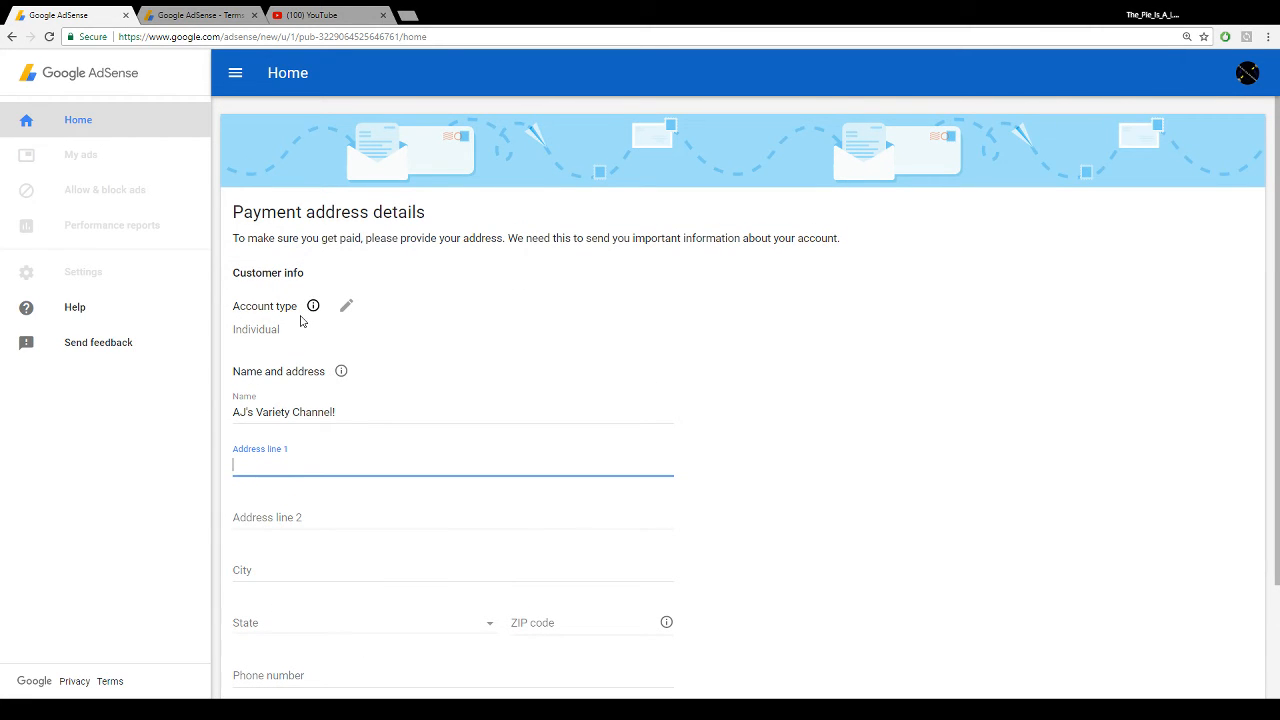
Set the AdSense payment account type to Individual and return to the YouTube tab.
click(346, 305)
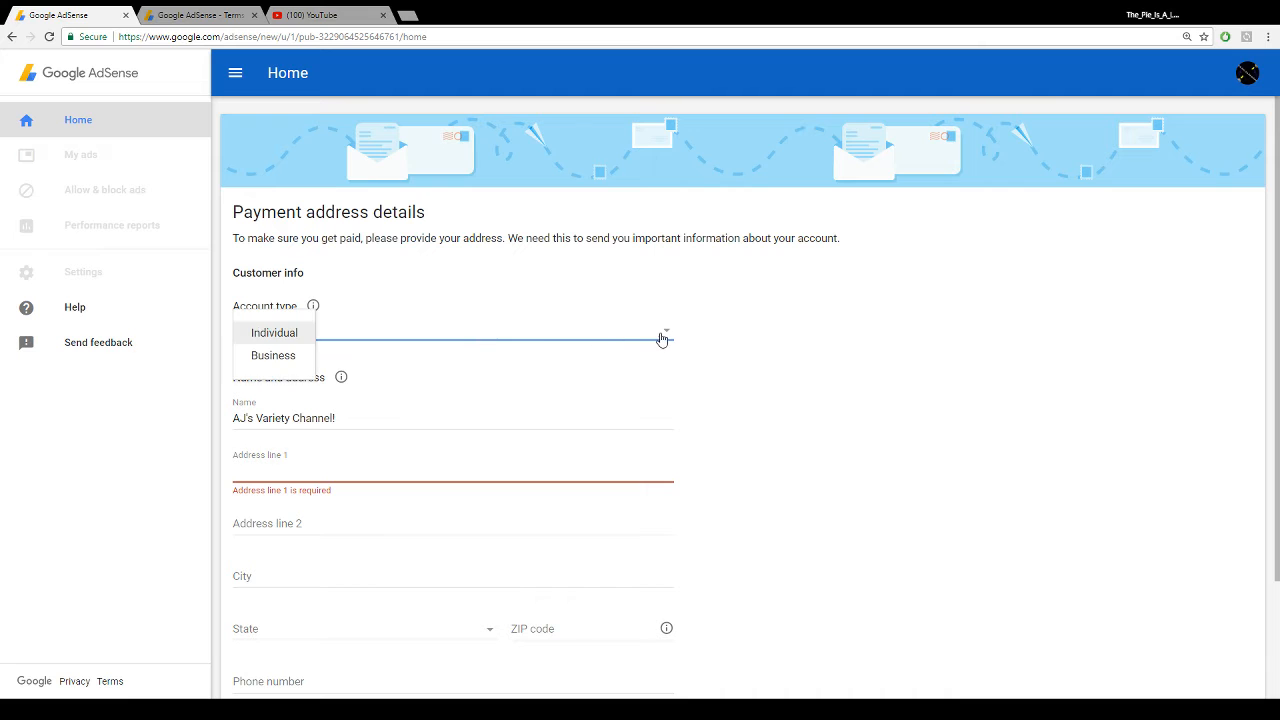
click(274, 332)
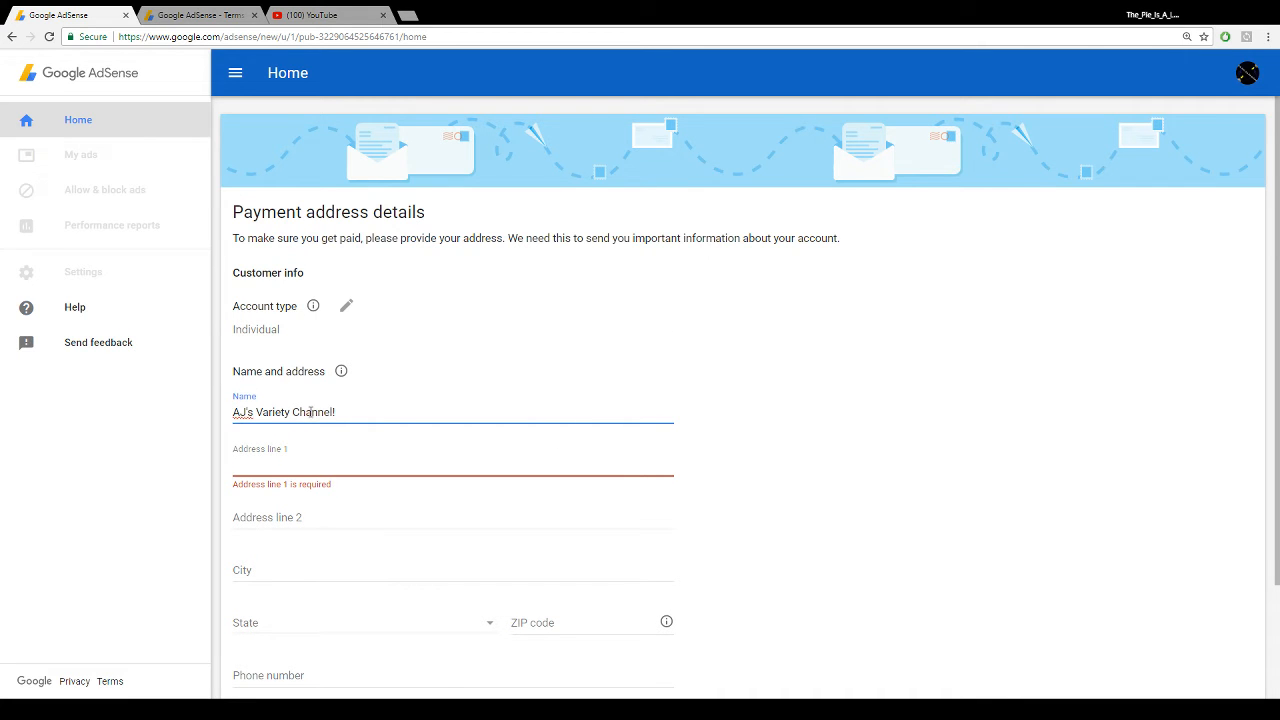
scroll(down, 3)
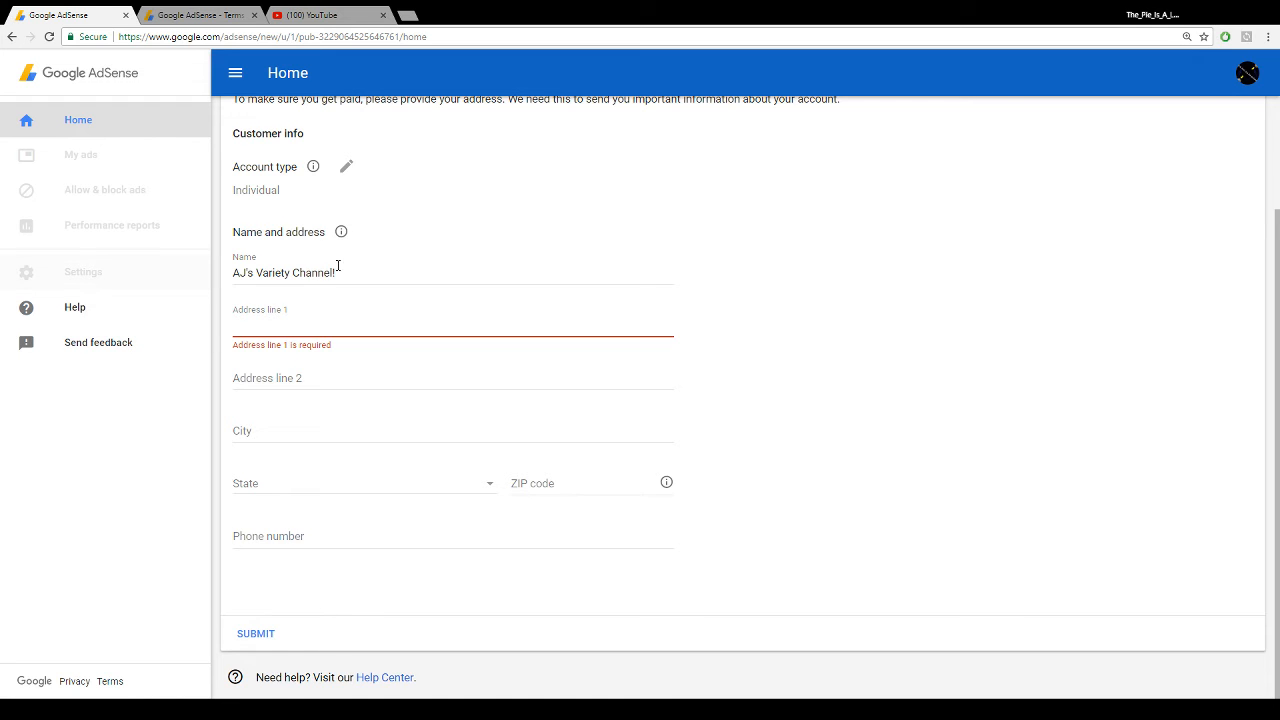
click(325, 14)
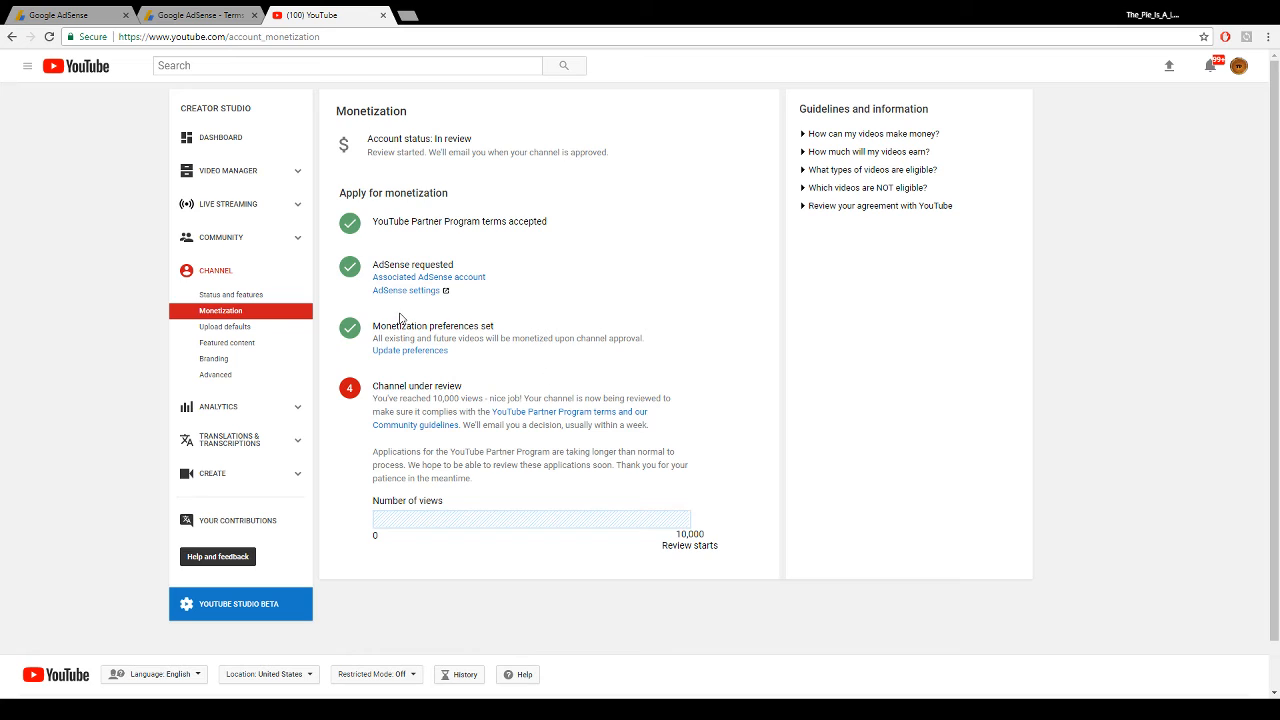
mouse_move(416, 381)
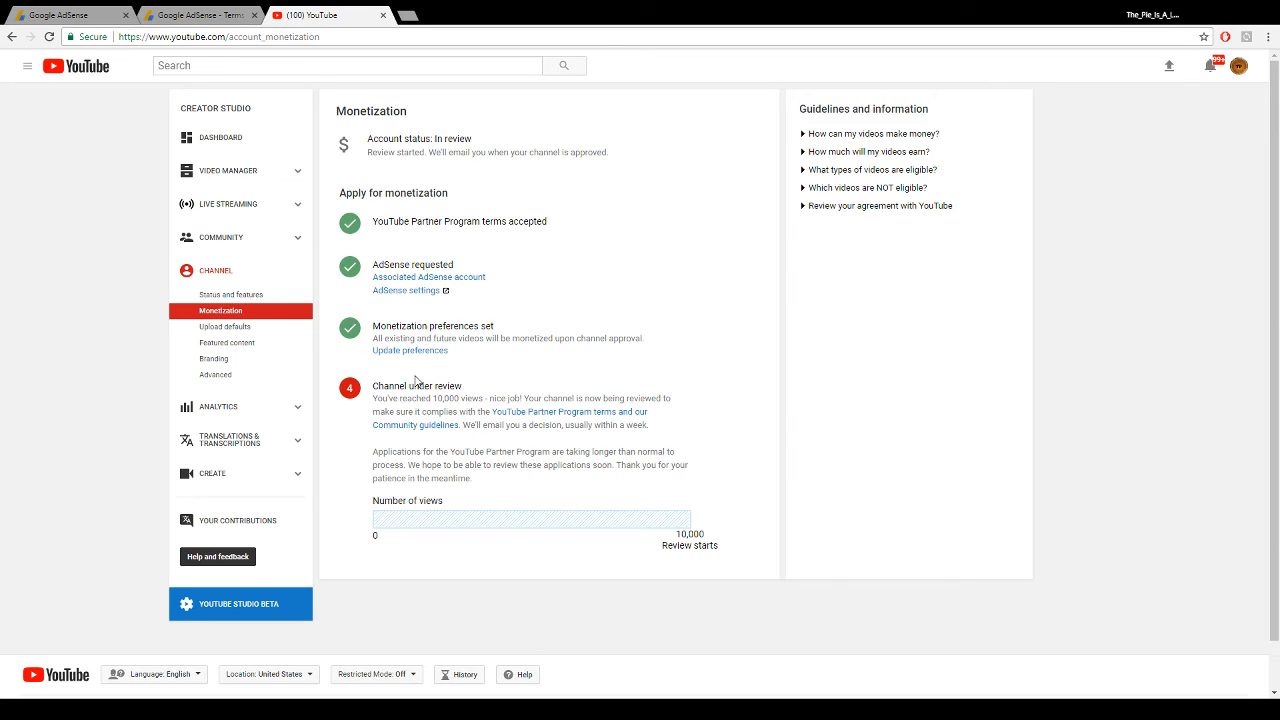
mouse_move(405, 290)
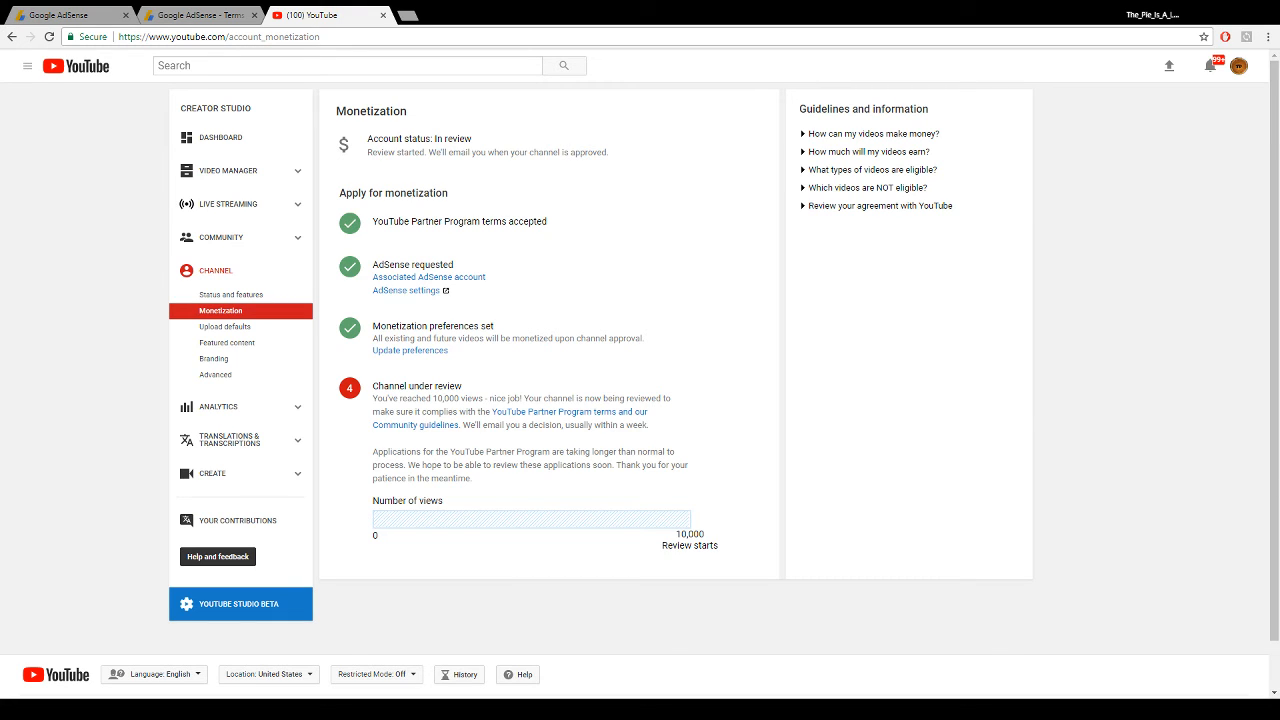
mouse_move(443, 32)
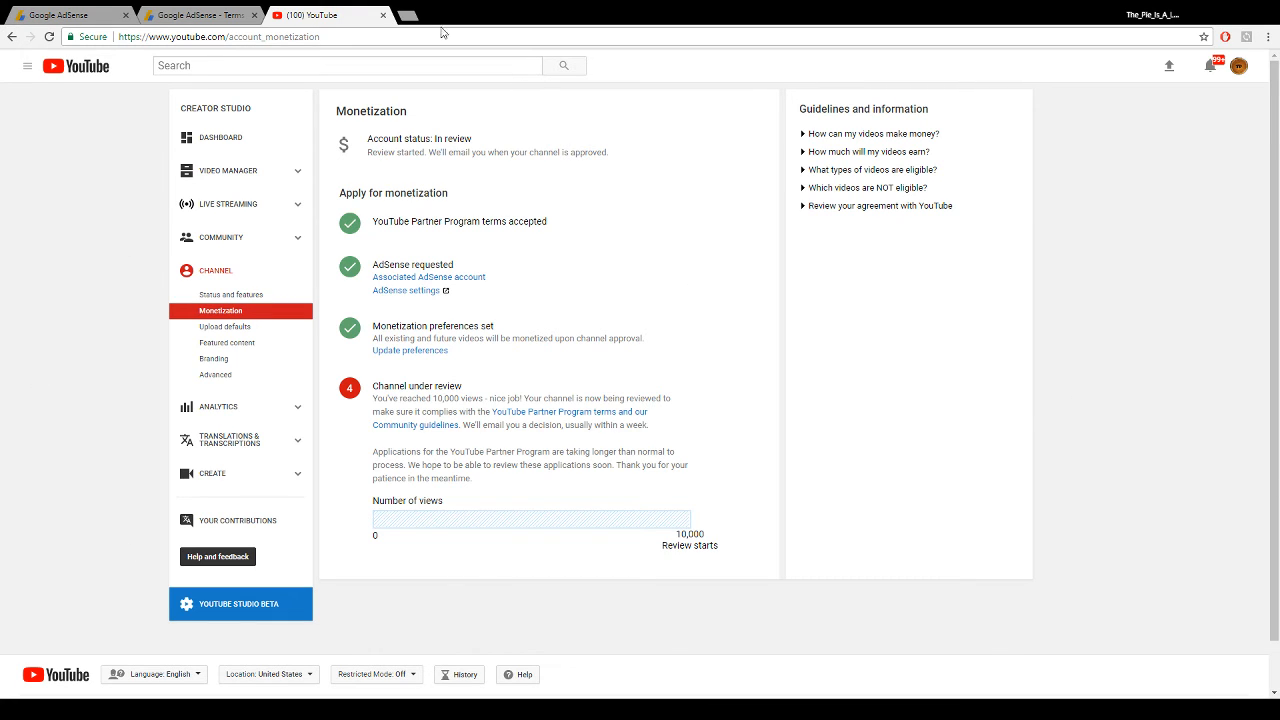
mouse_move(505, 120)
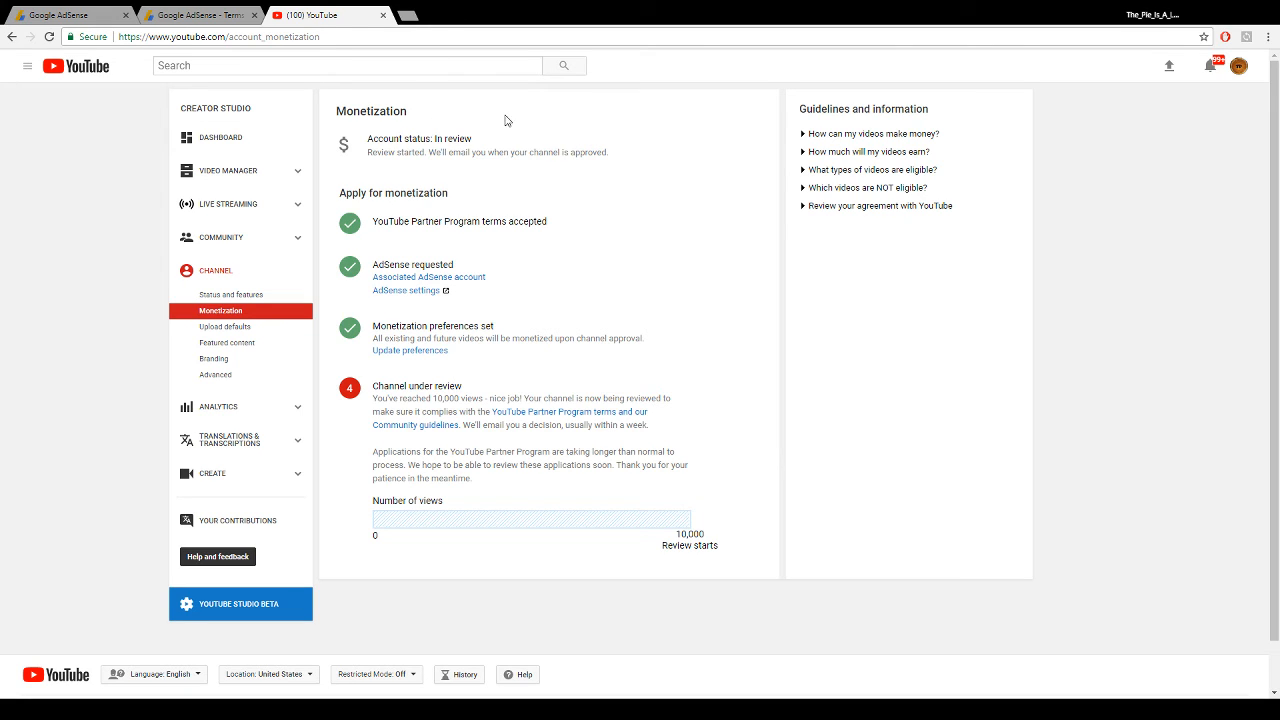
mouse_move(332, 388)
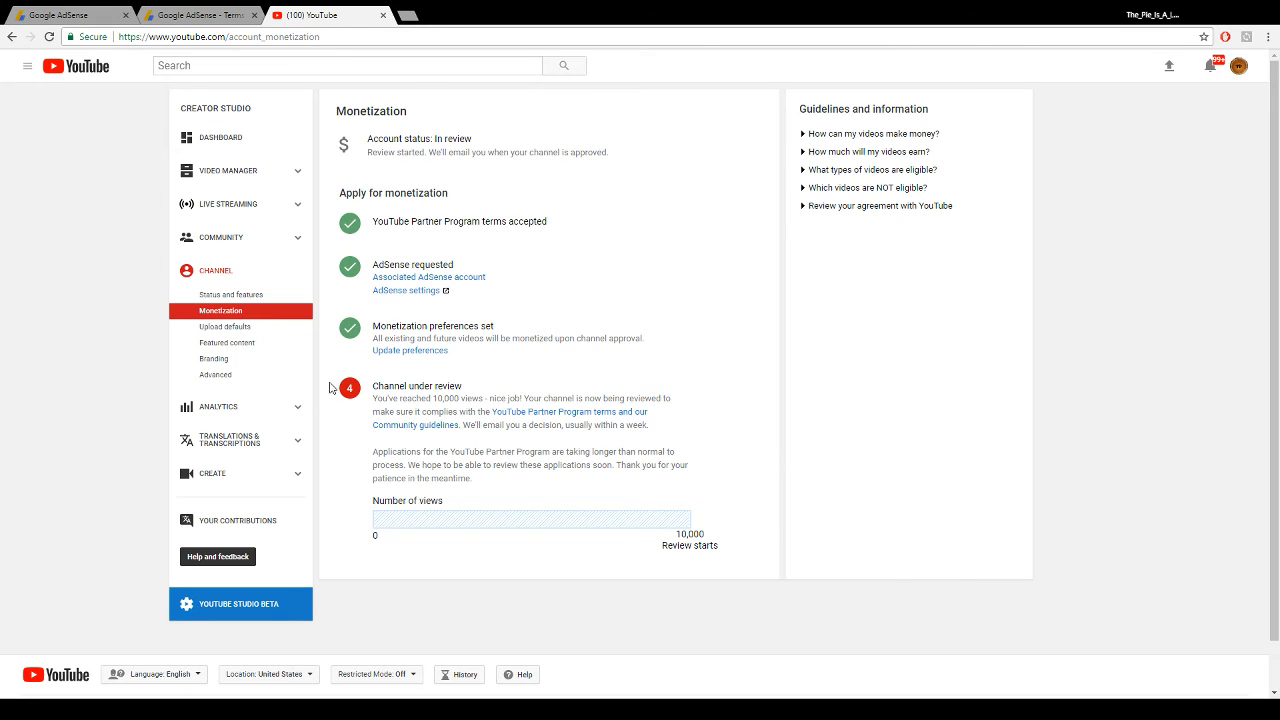
mouse_move(650, 487)
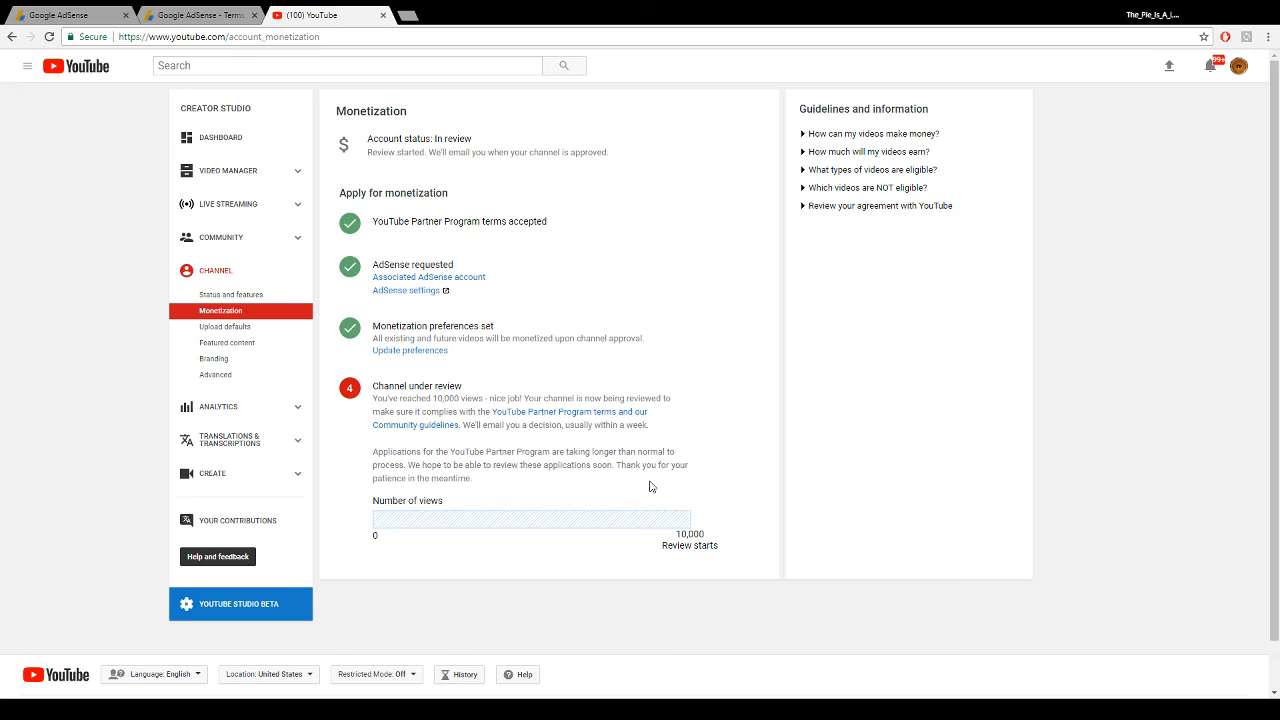
Open and close the account list without switching, then view the Status and features page.
click(1240, 66)
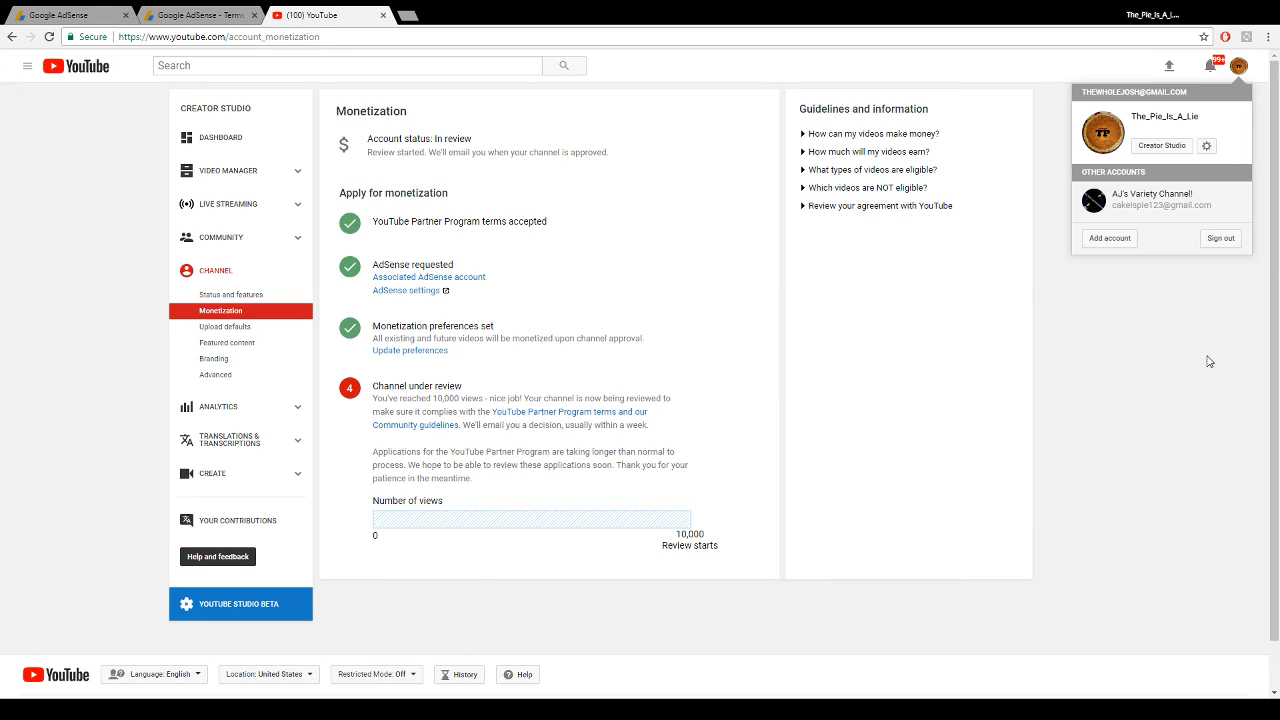
click(360, 382)
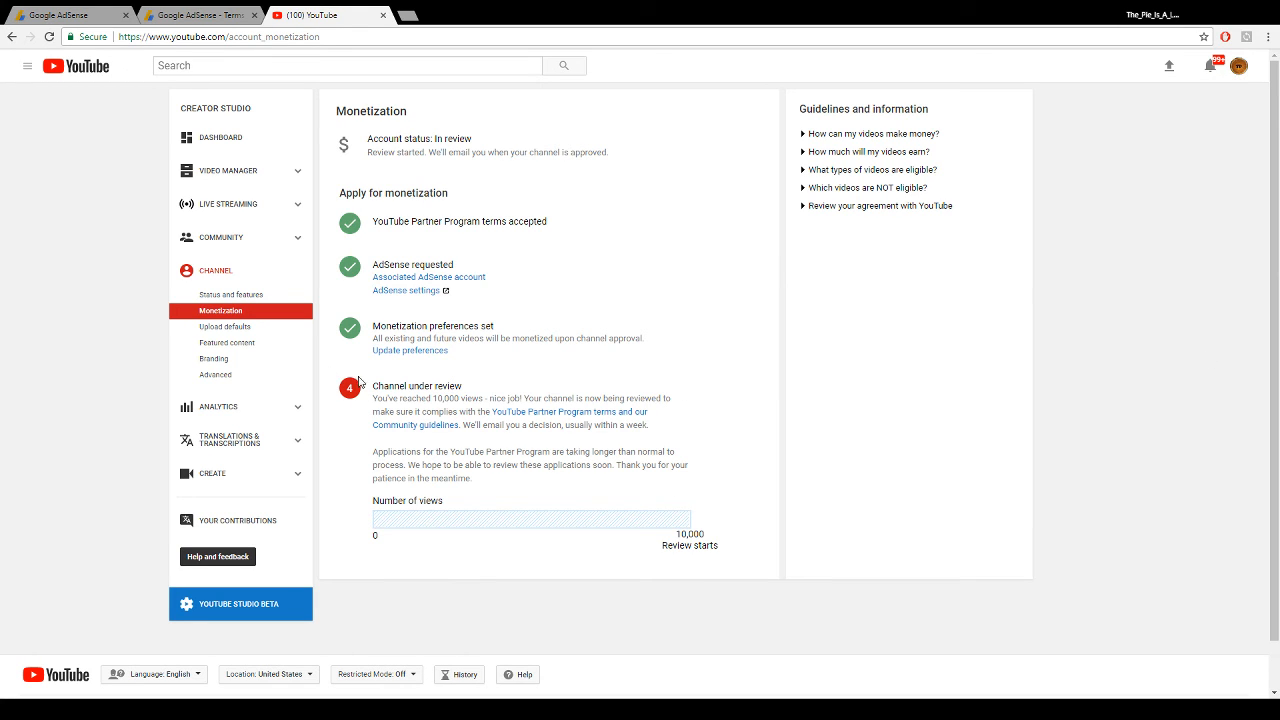
mouse_move(250, 285)
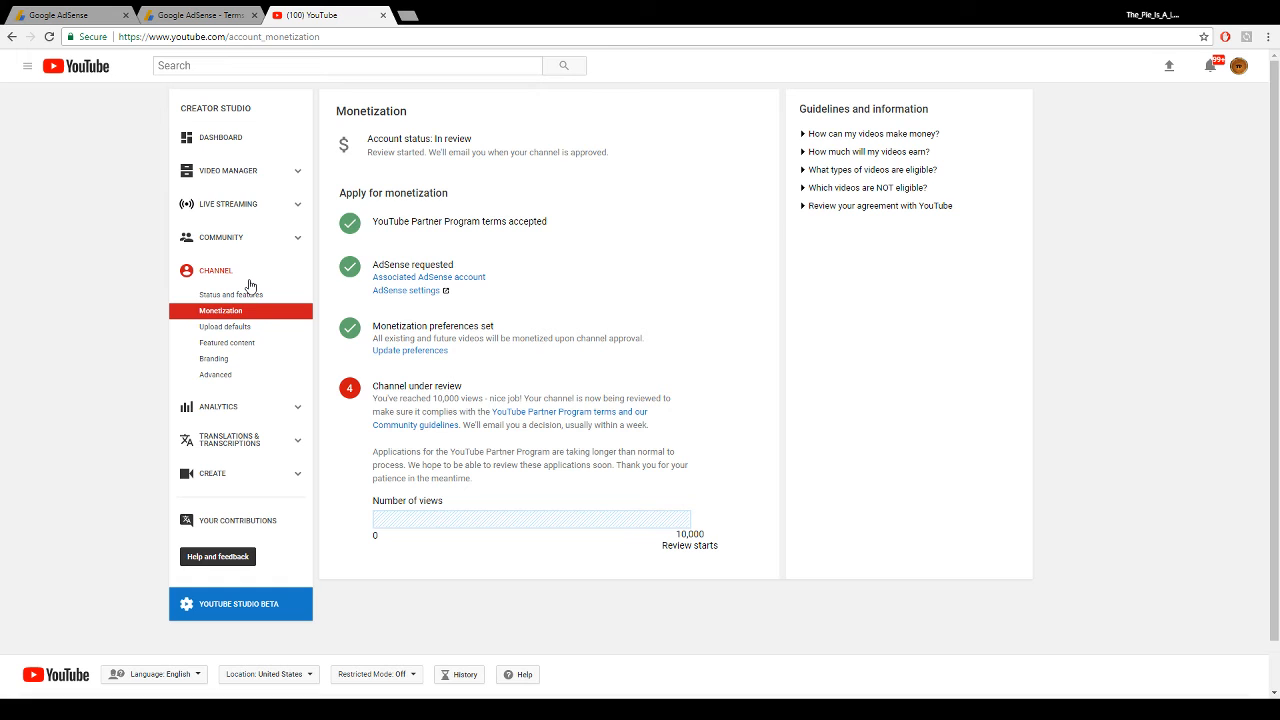
mouse_move(224, 210)
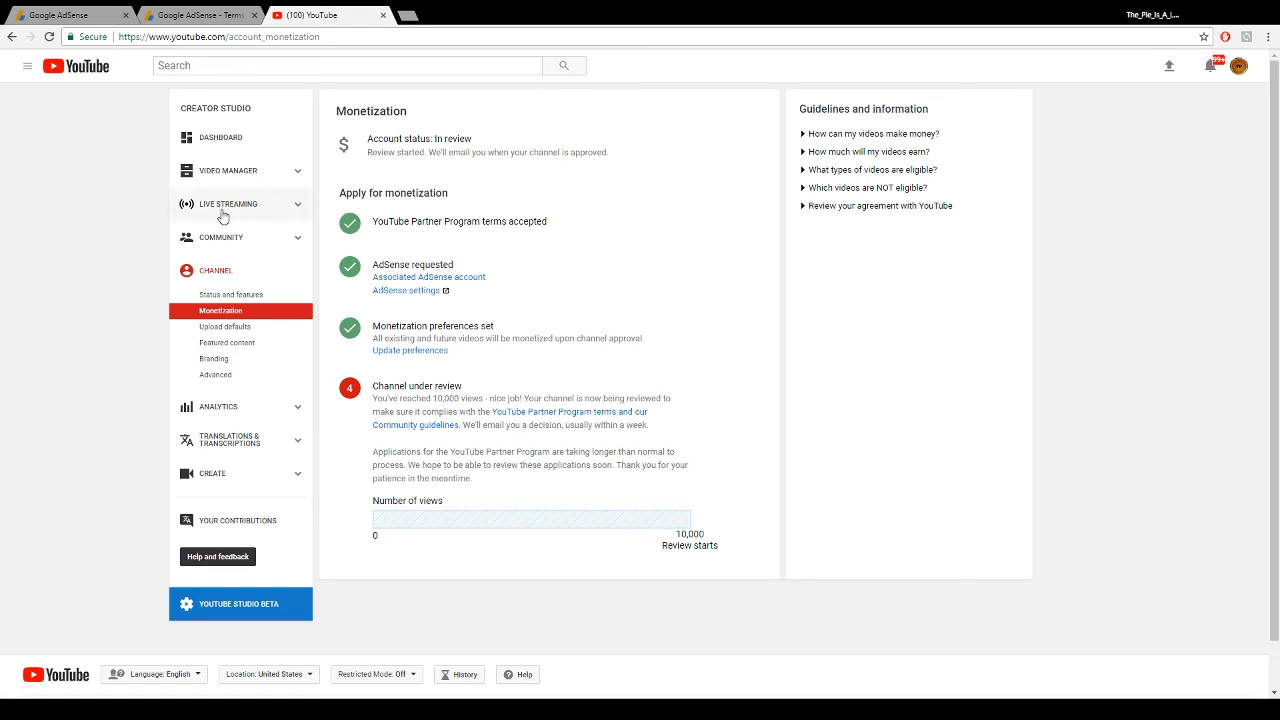
click(231, 294)
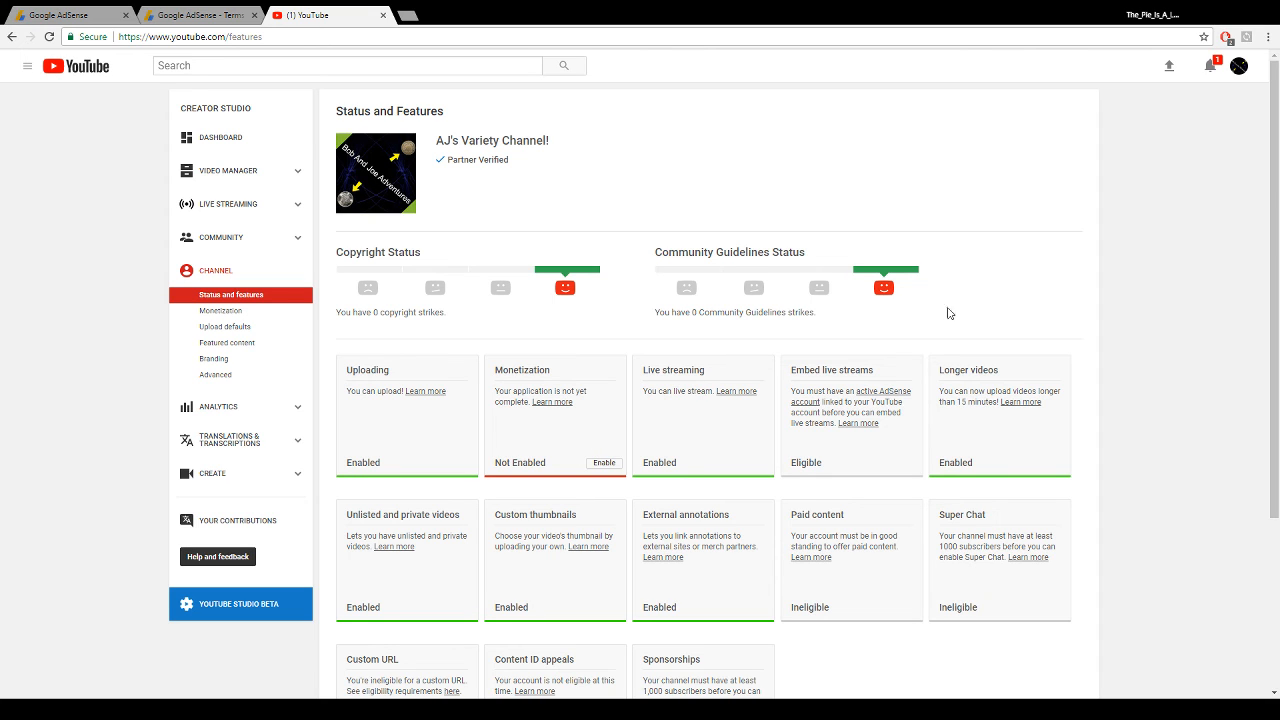
Switch back to the original channel, view its Monetization status, and return to the AdSense terms.
click(1239, 66)
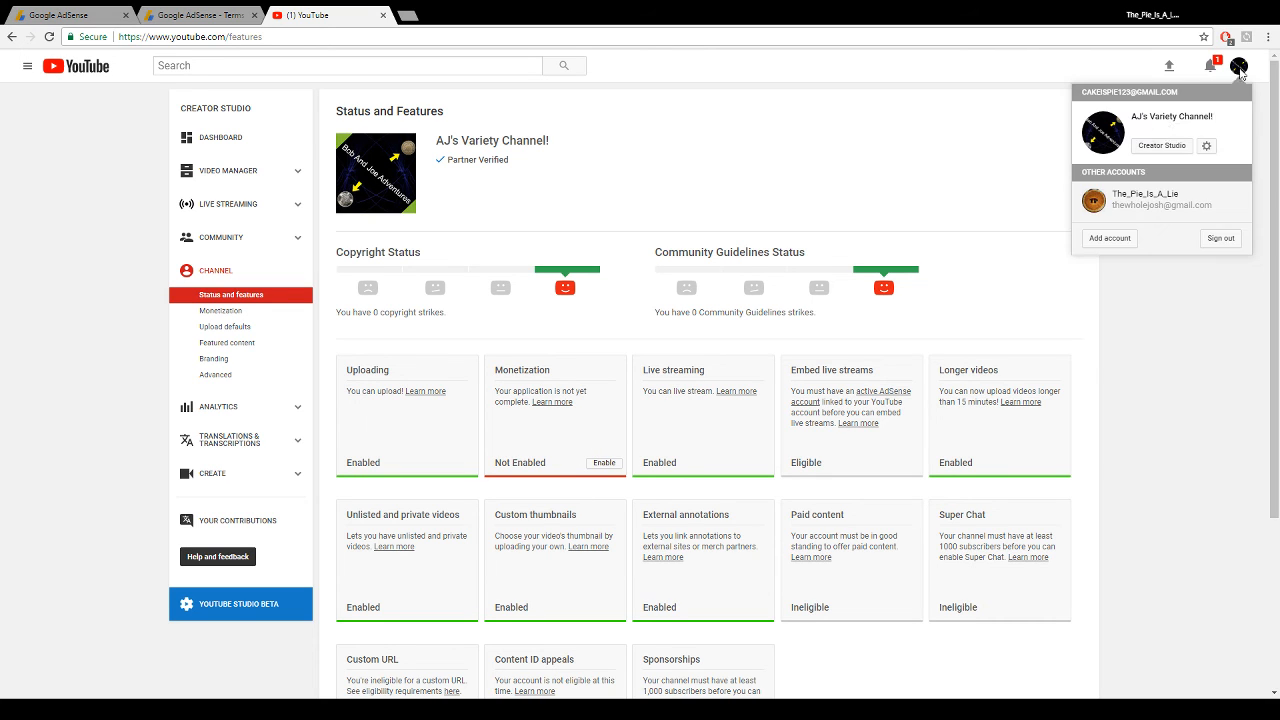
click(1144, 199)
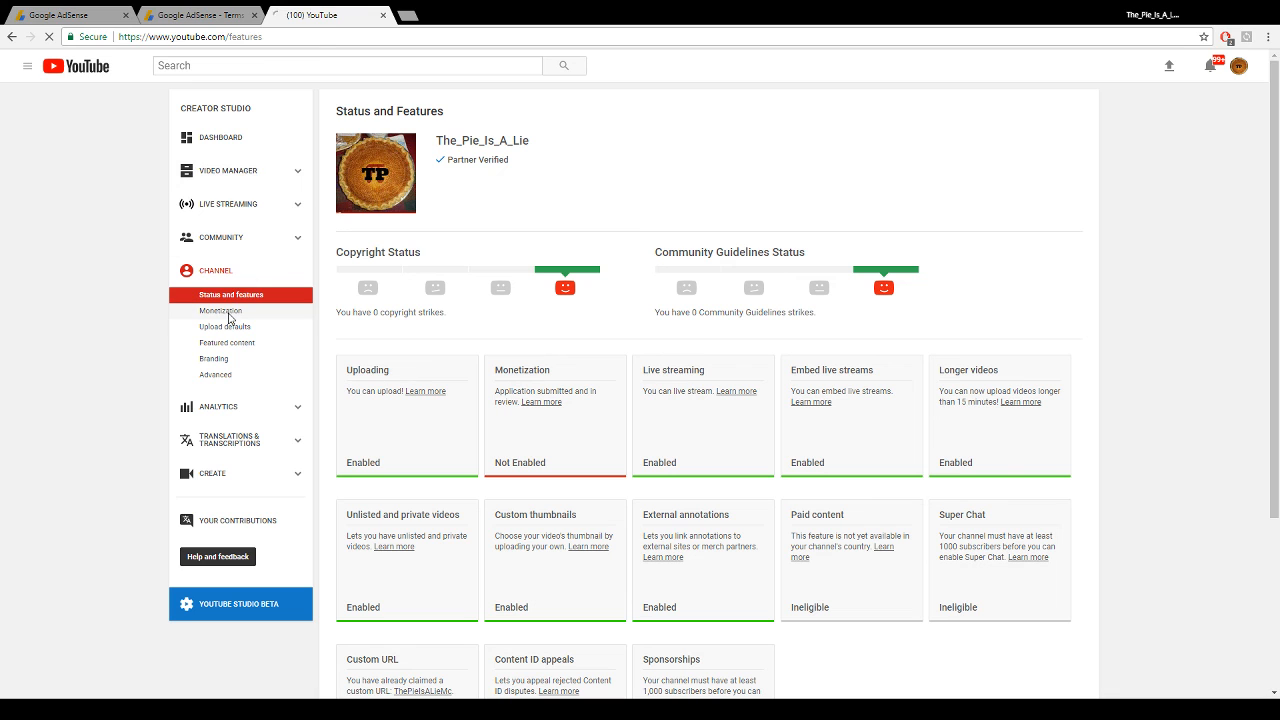
click(221, 311)
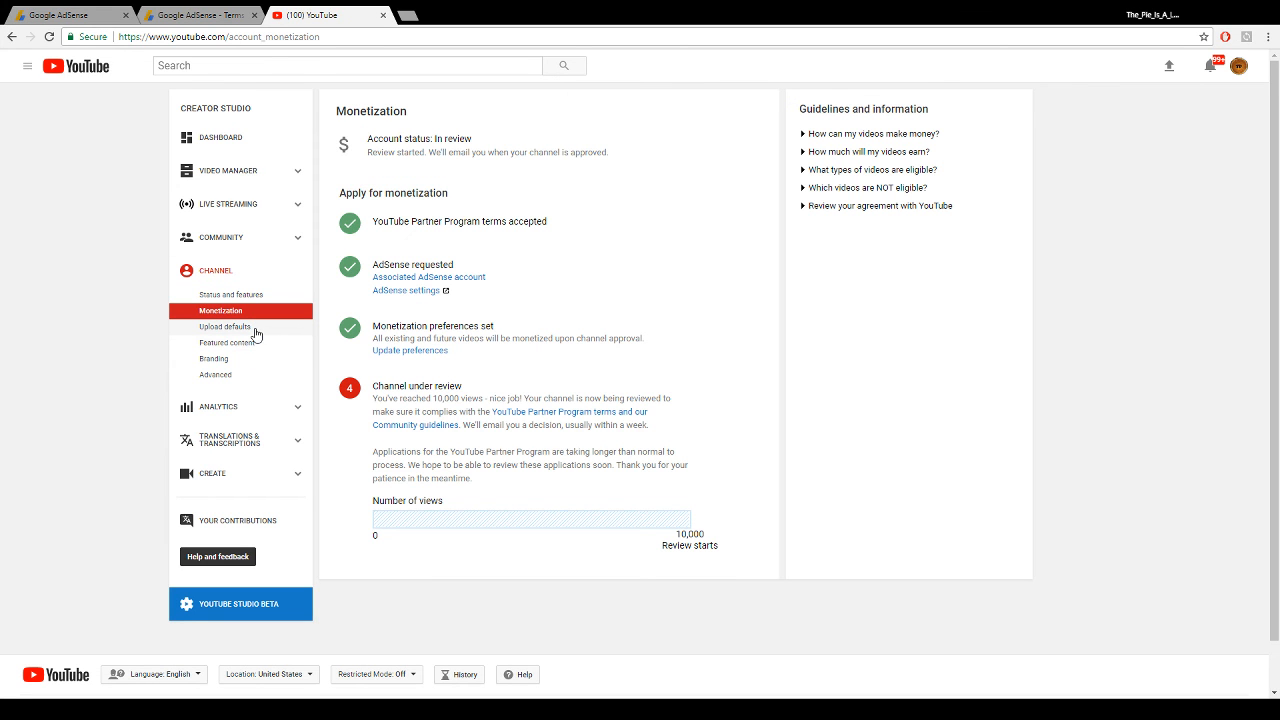
click(197, 14)
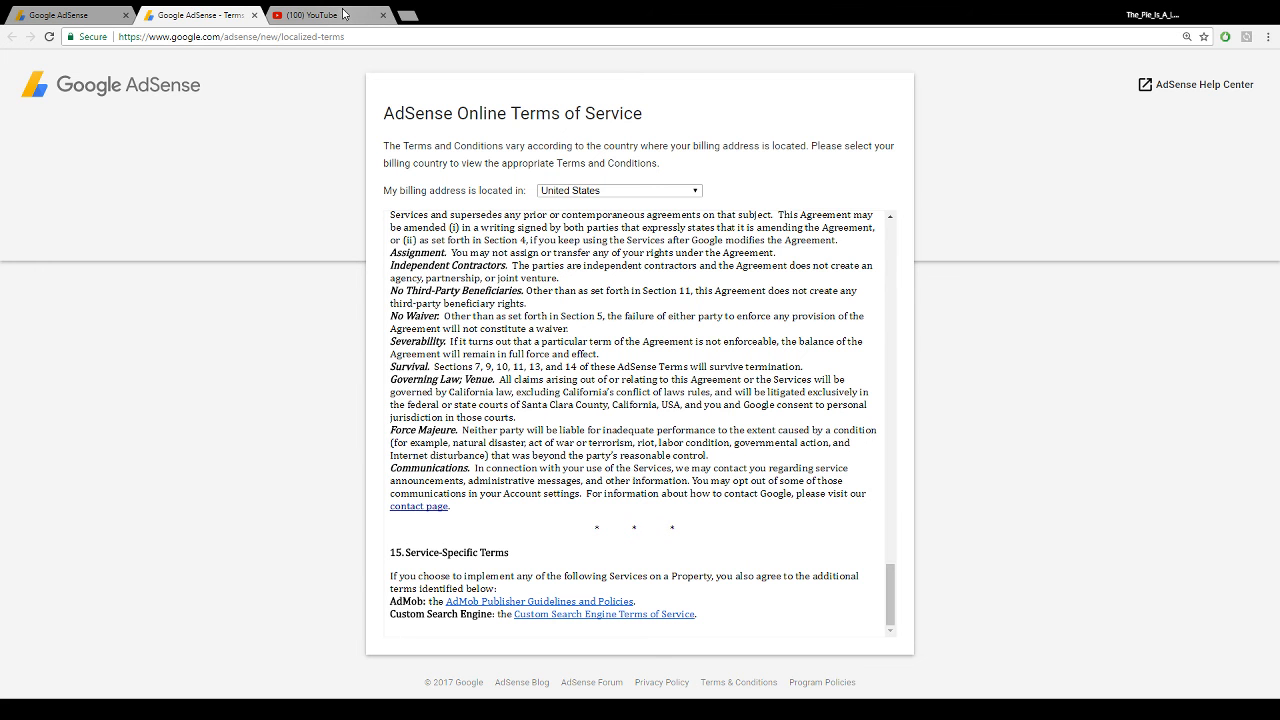